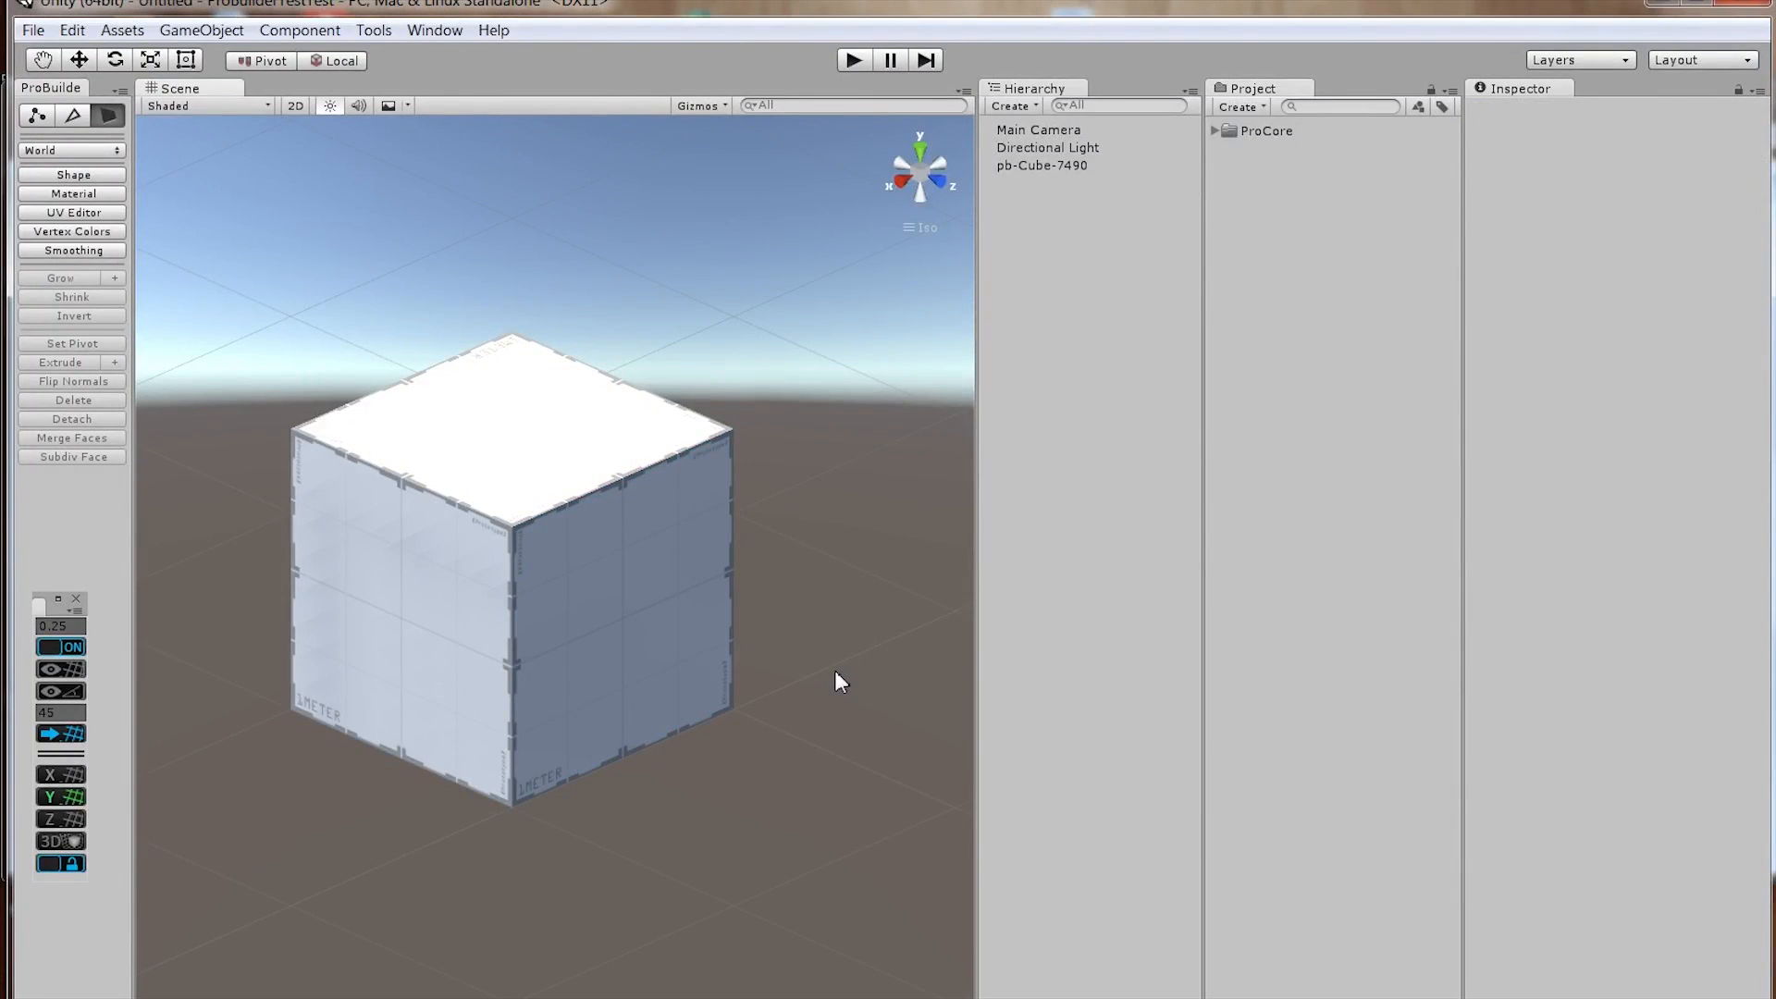
mouse_move(849, 675)
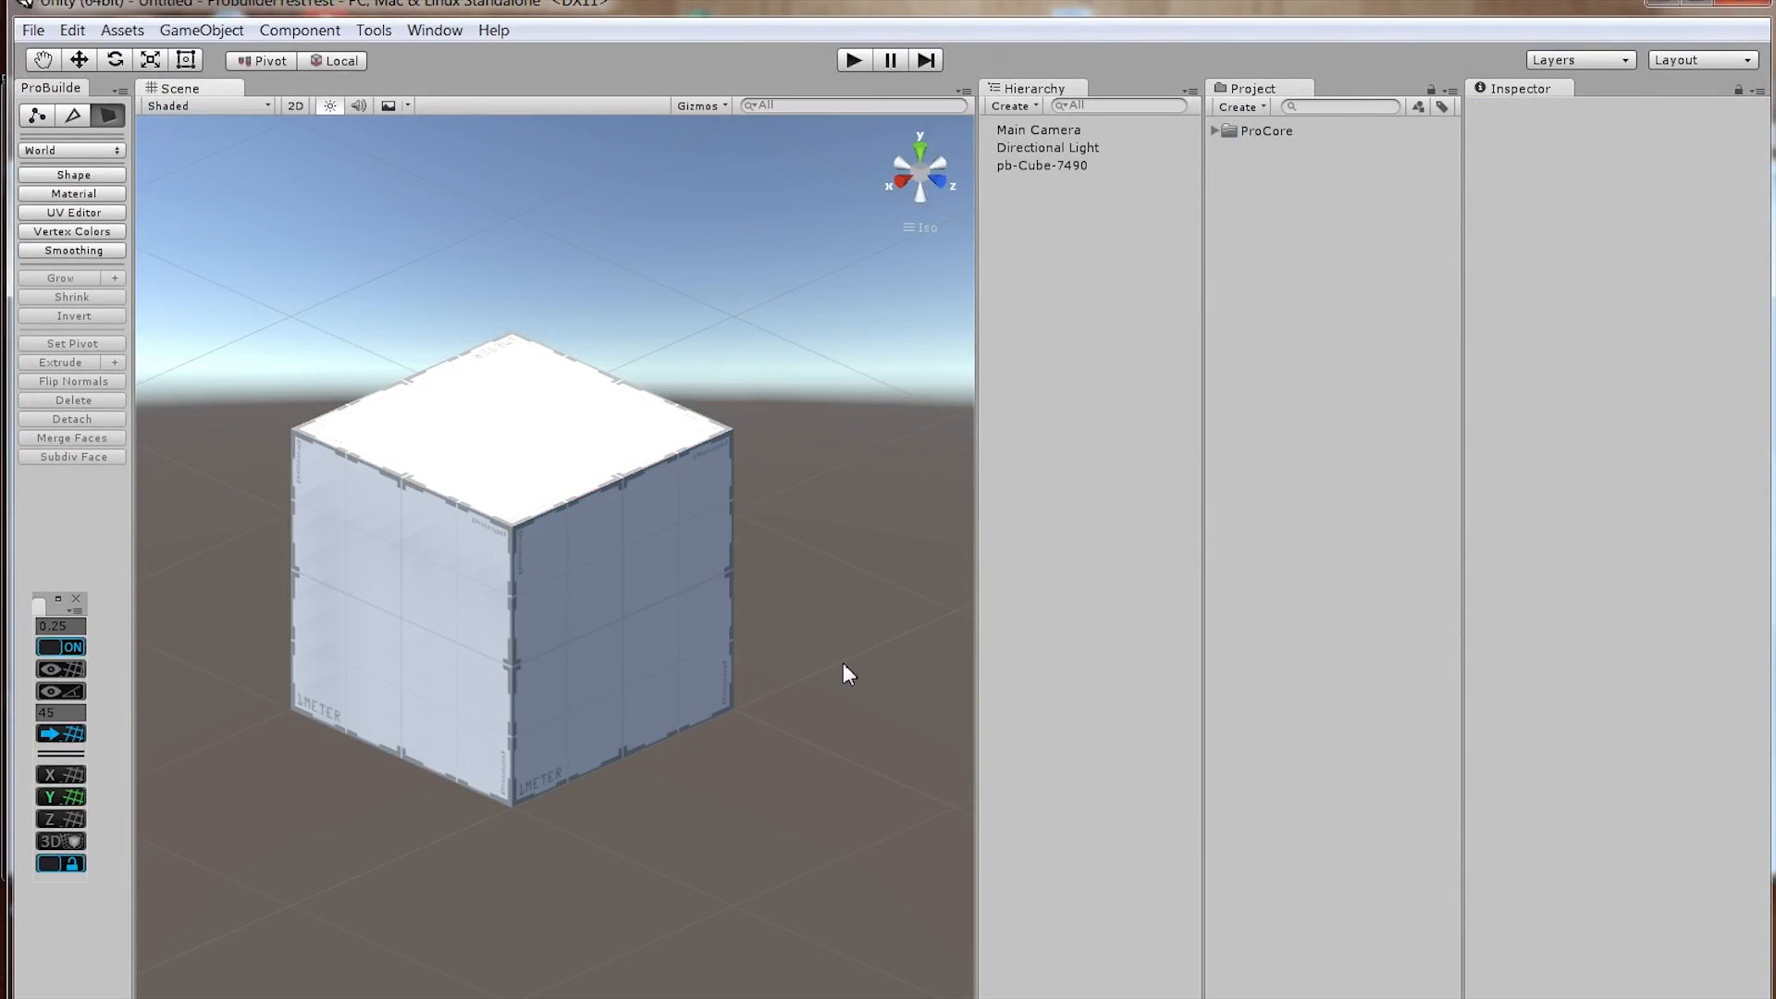
mouse_move(923, 610)
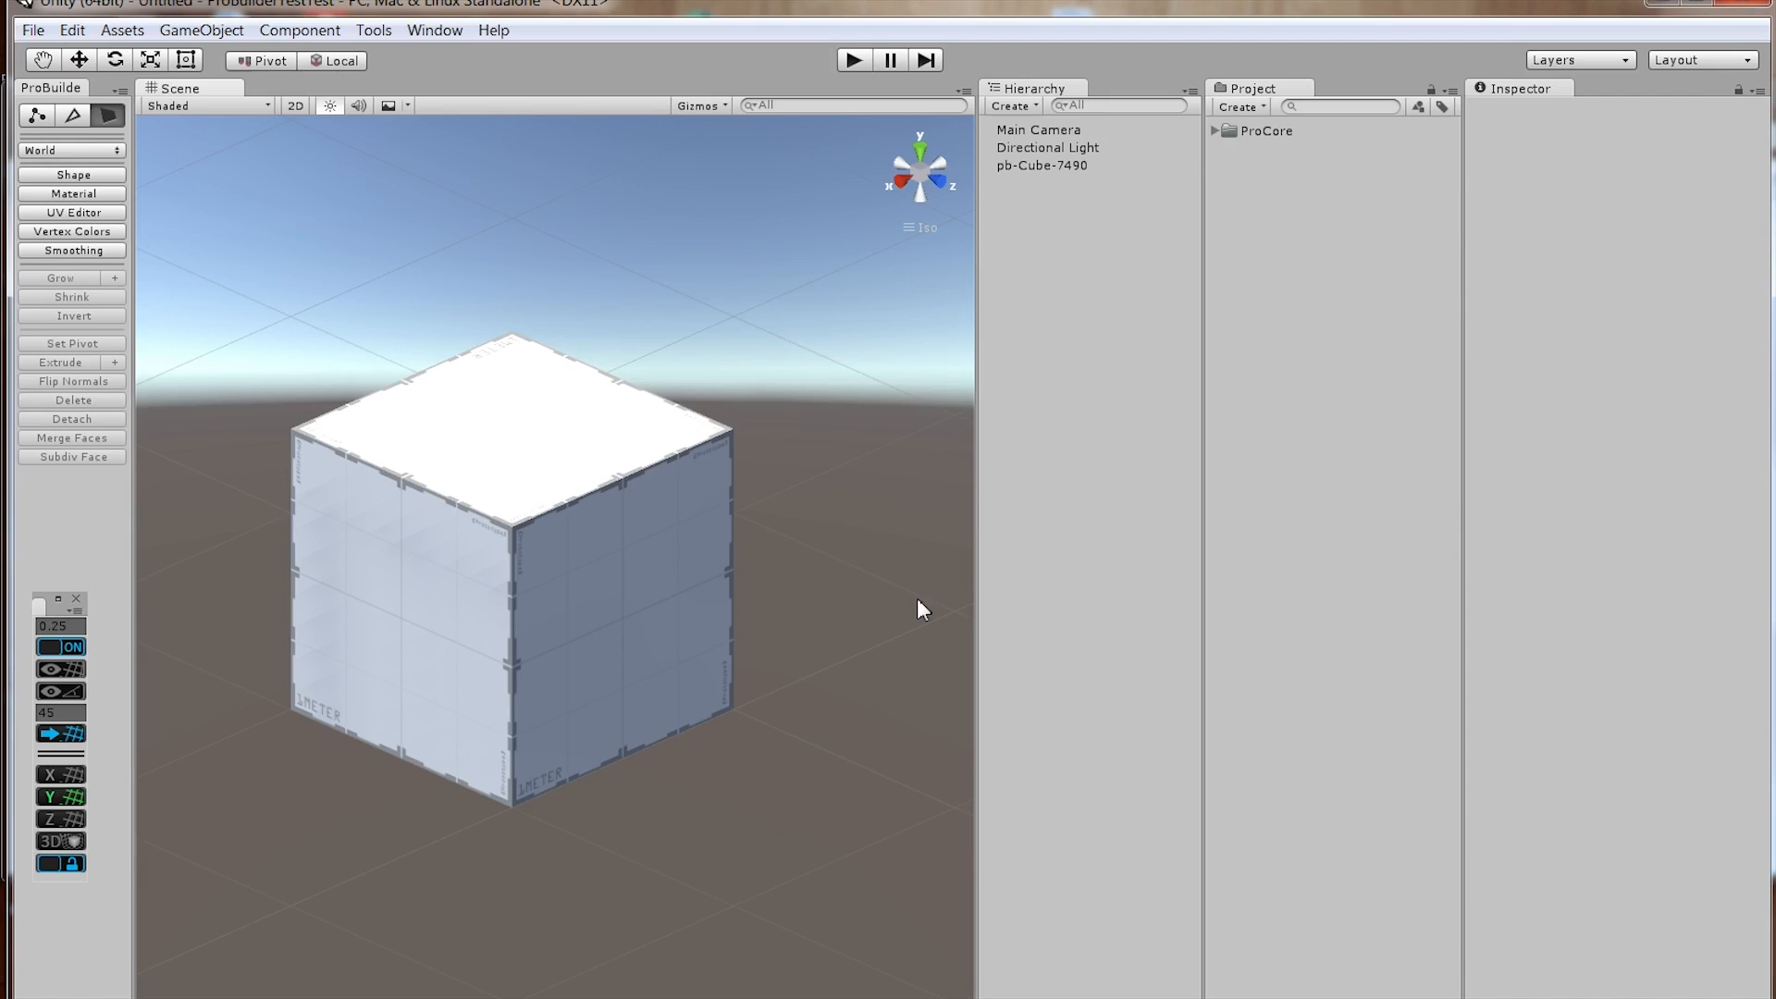
mouse_move(477, 605)
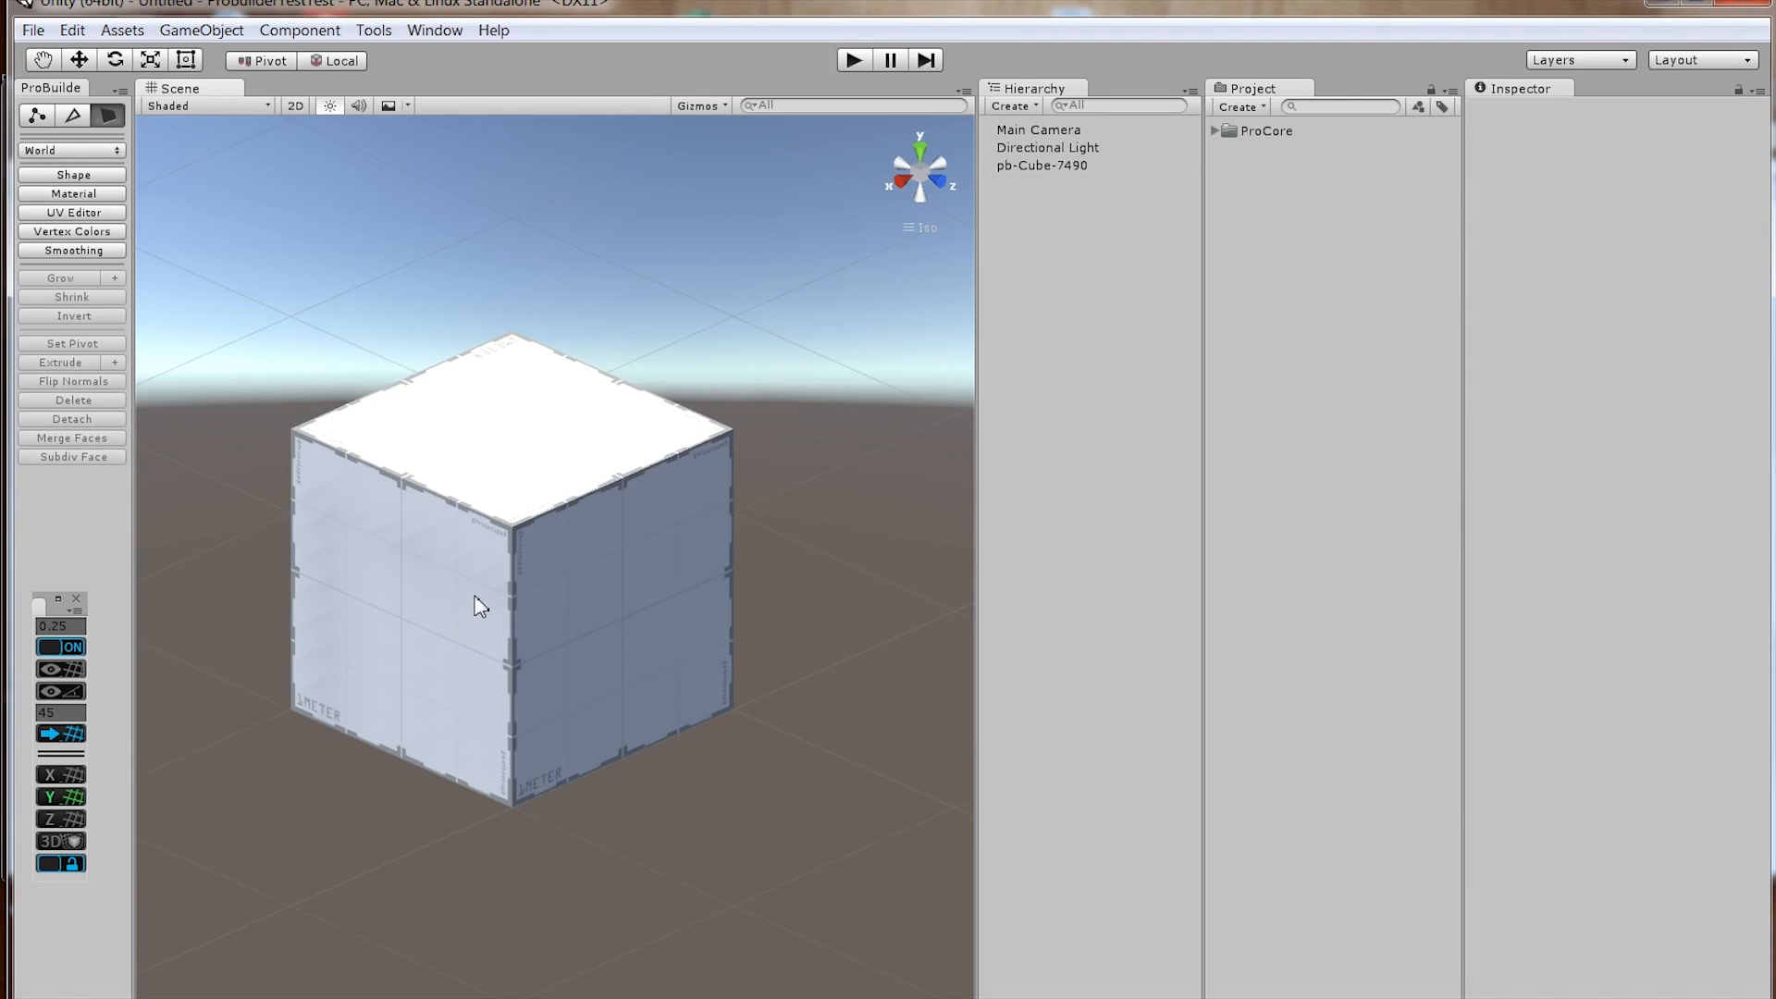
mouse_move(603, 601)
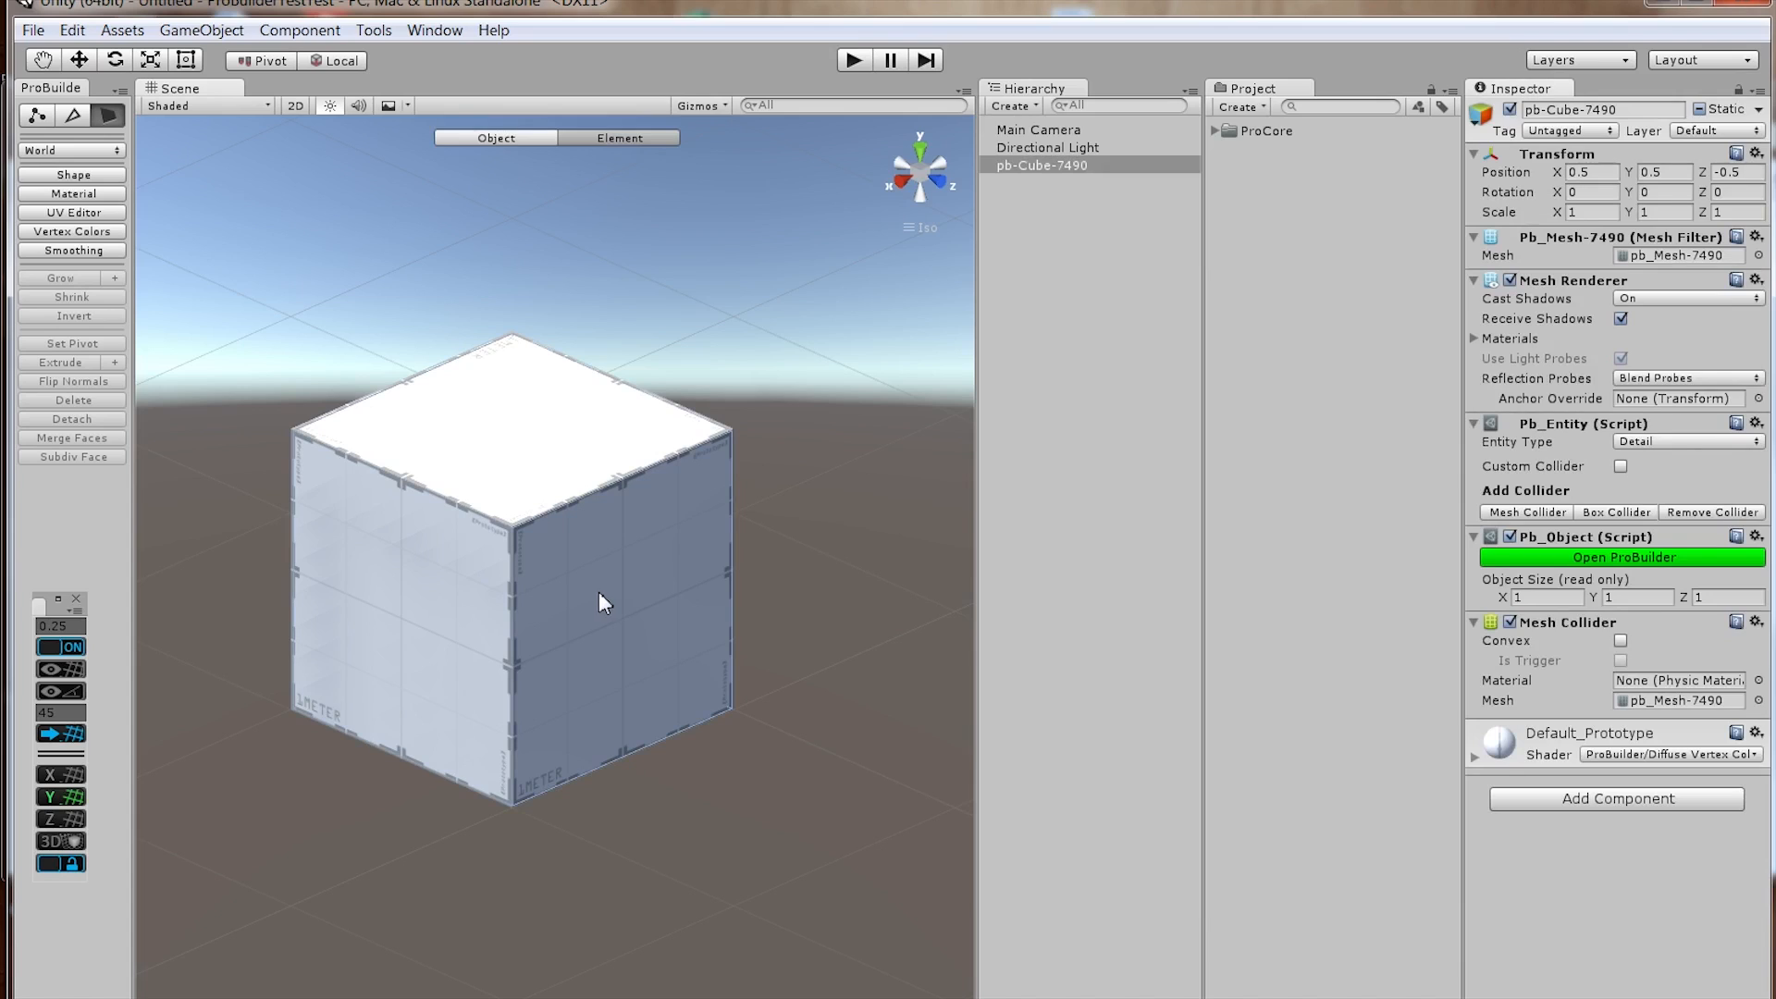
mouse_move(1053, 286)
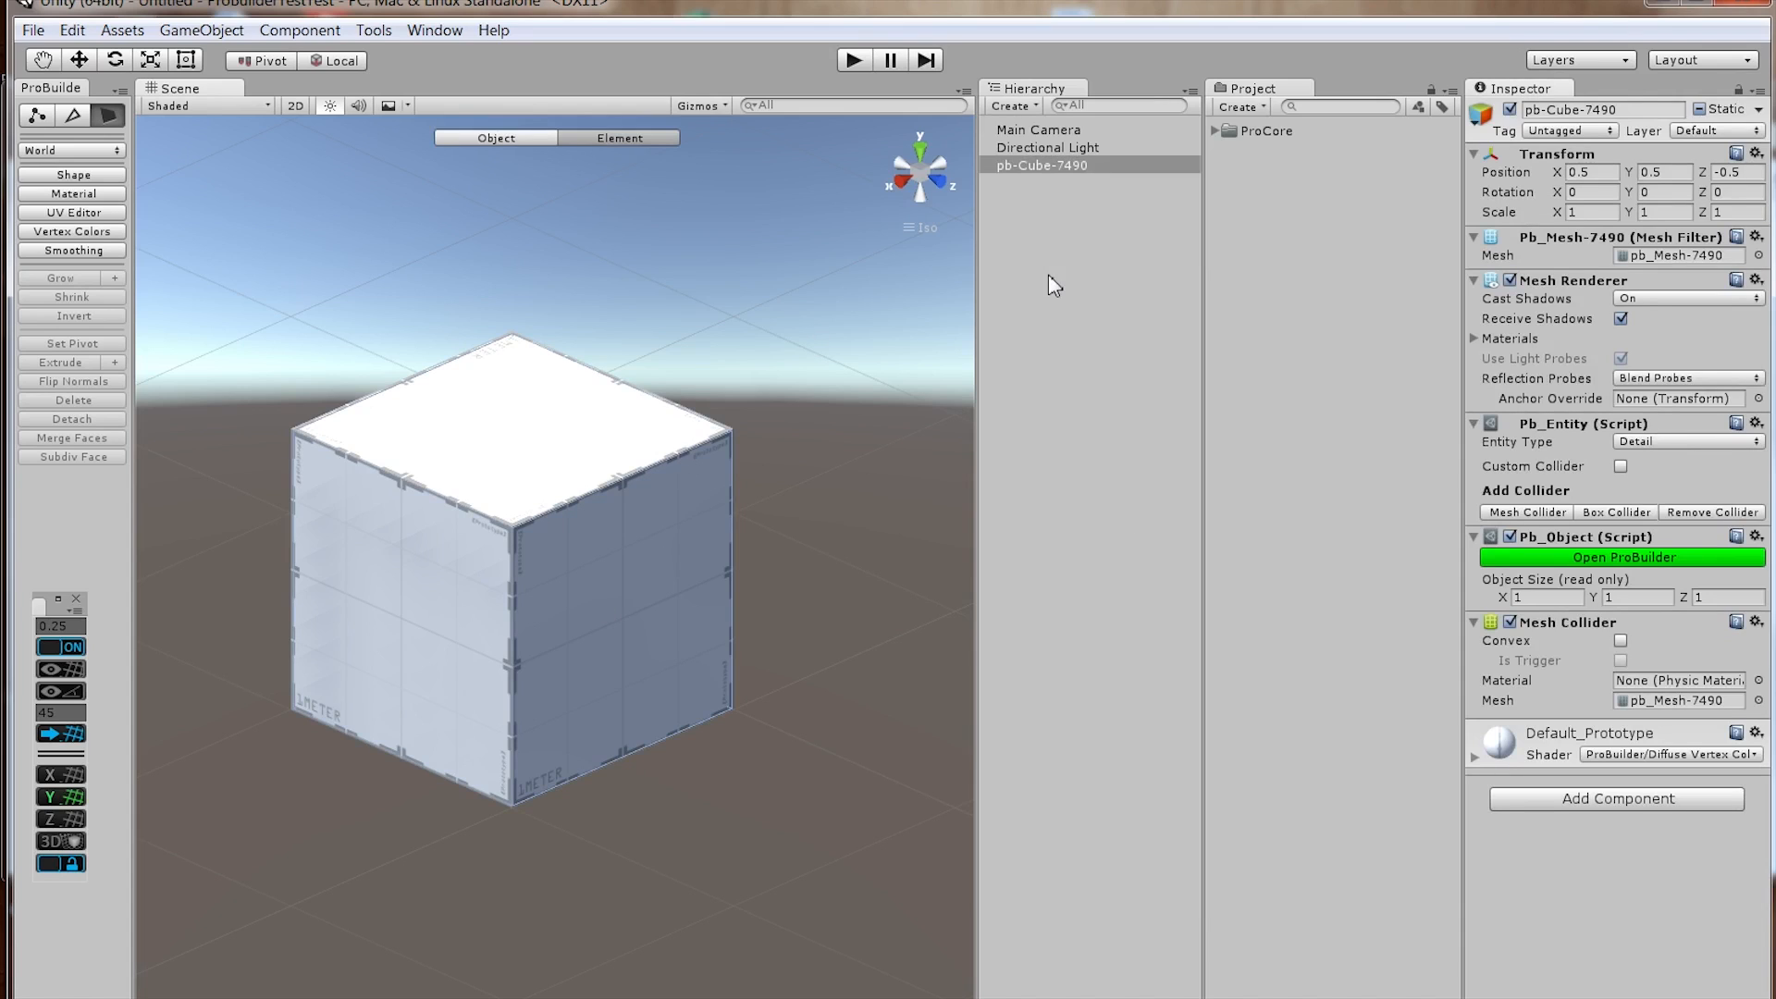
mouse_move(566, 529)
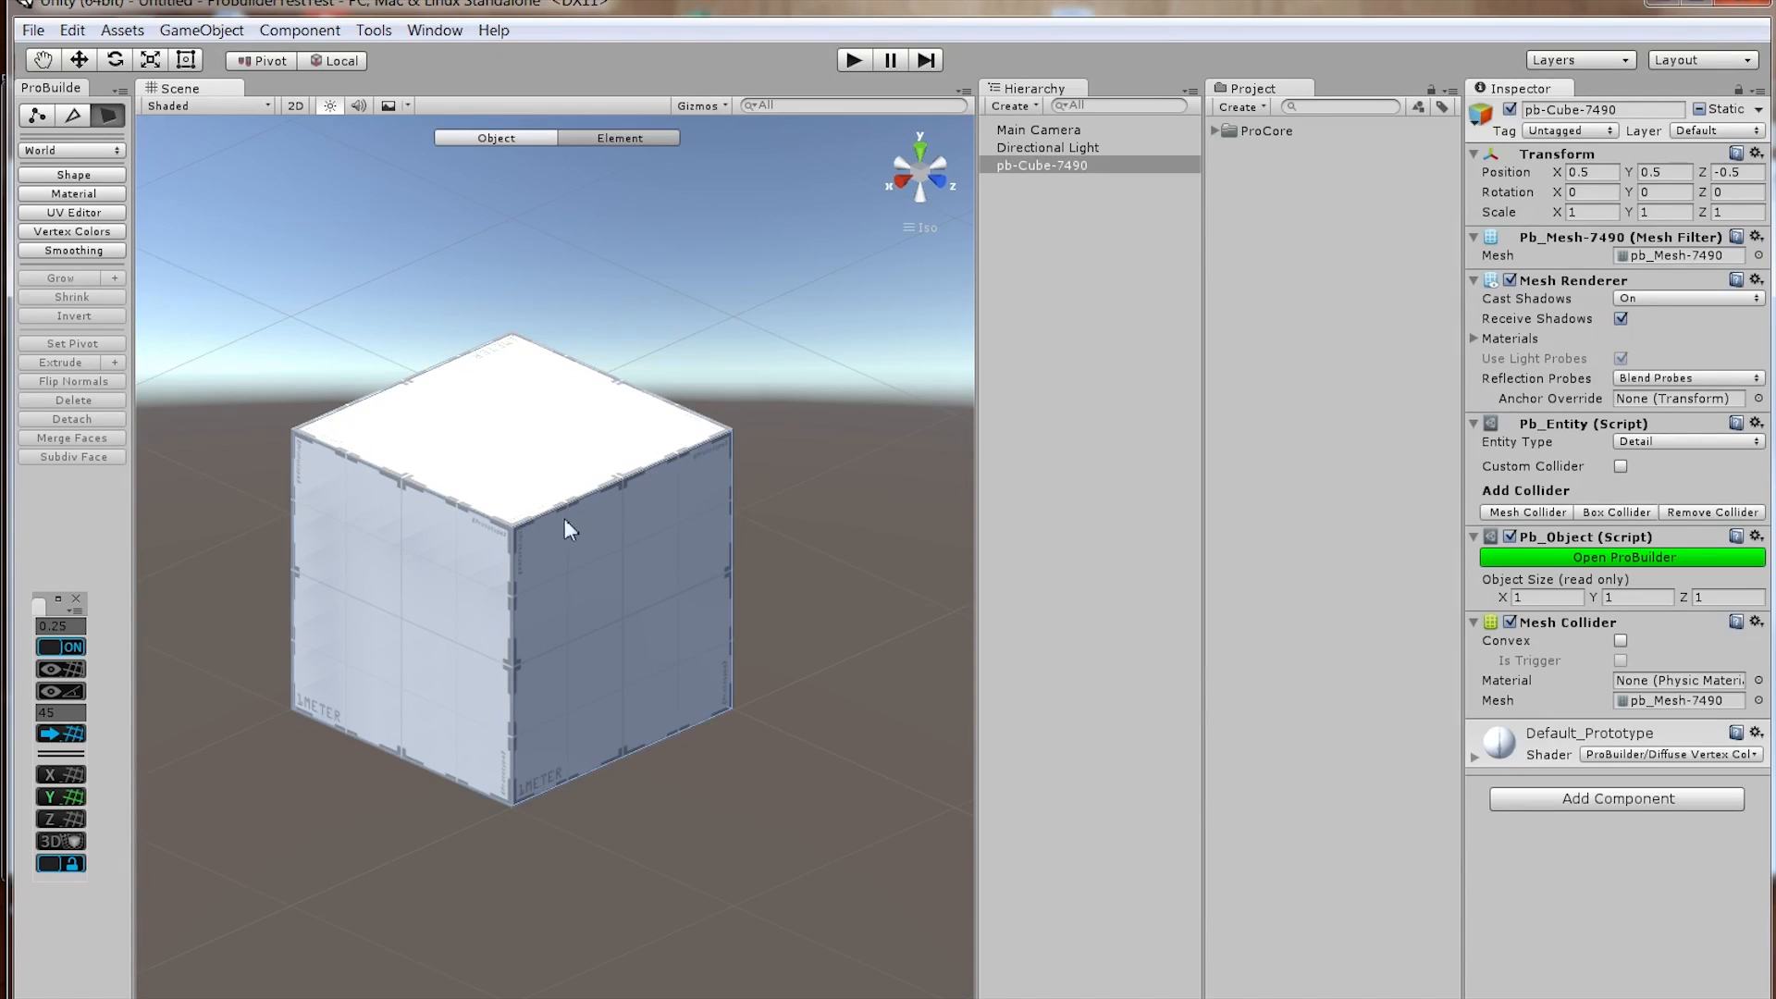
mouse_move(1475, 341)
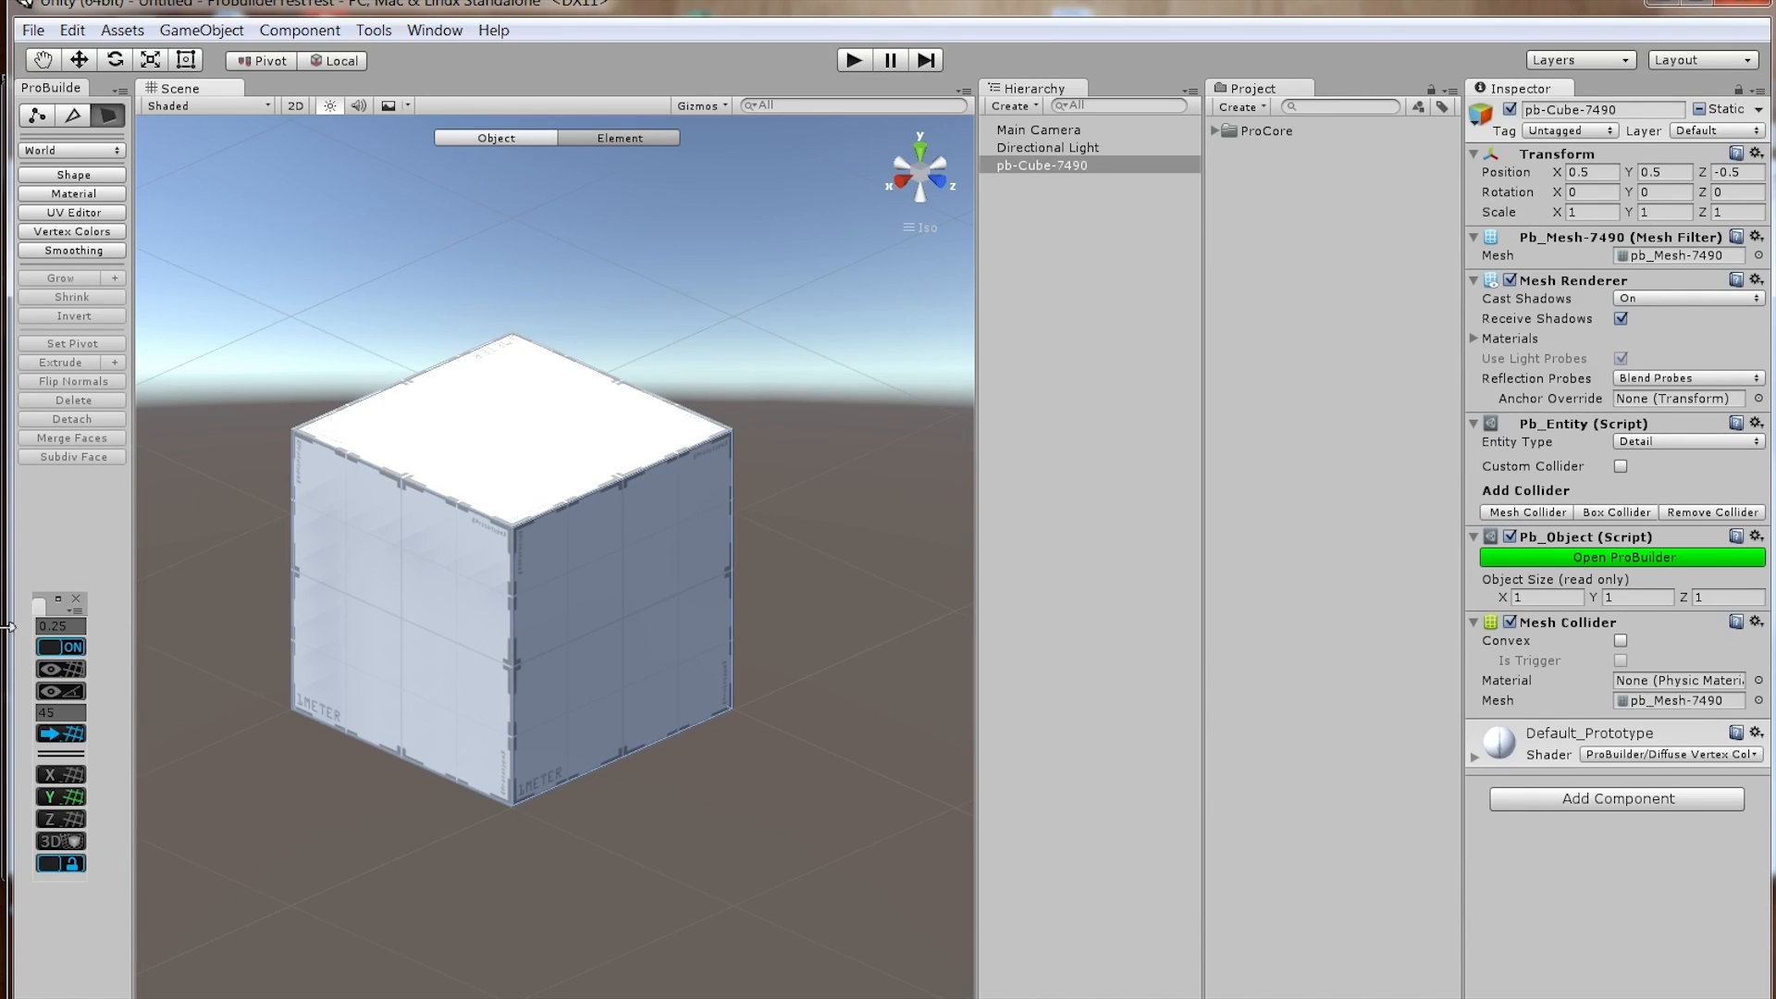
mouse_move(661, 629)
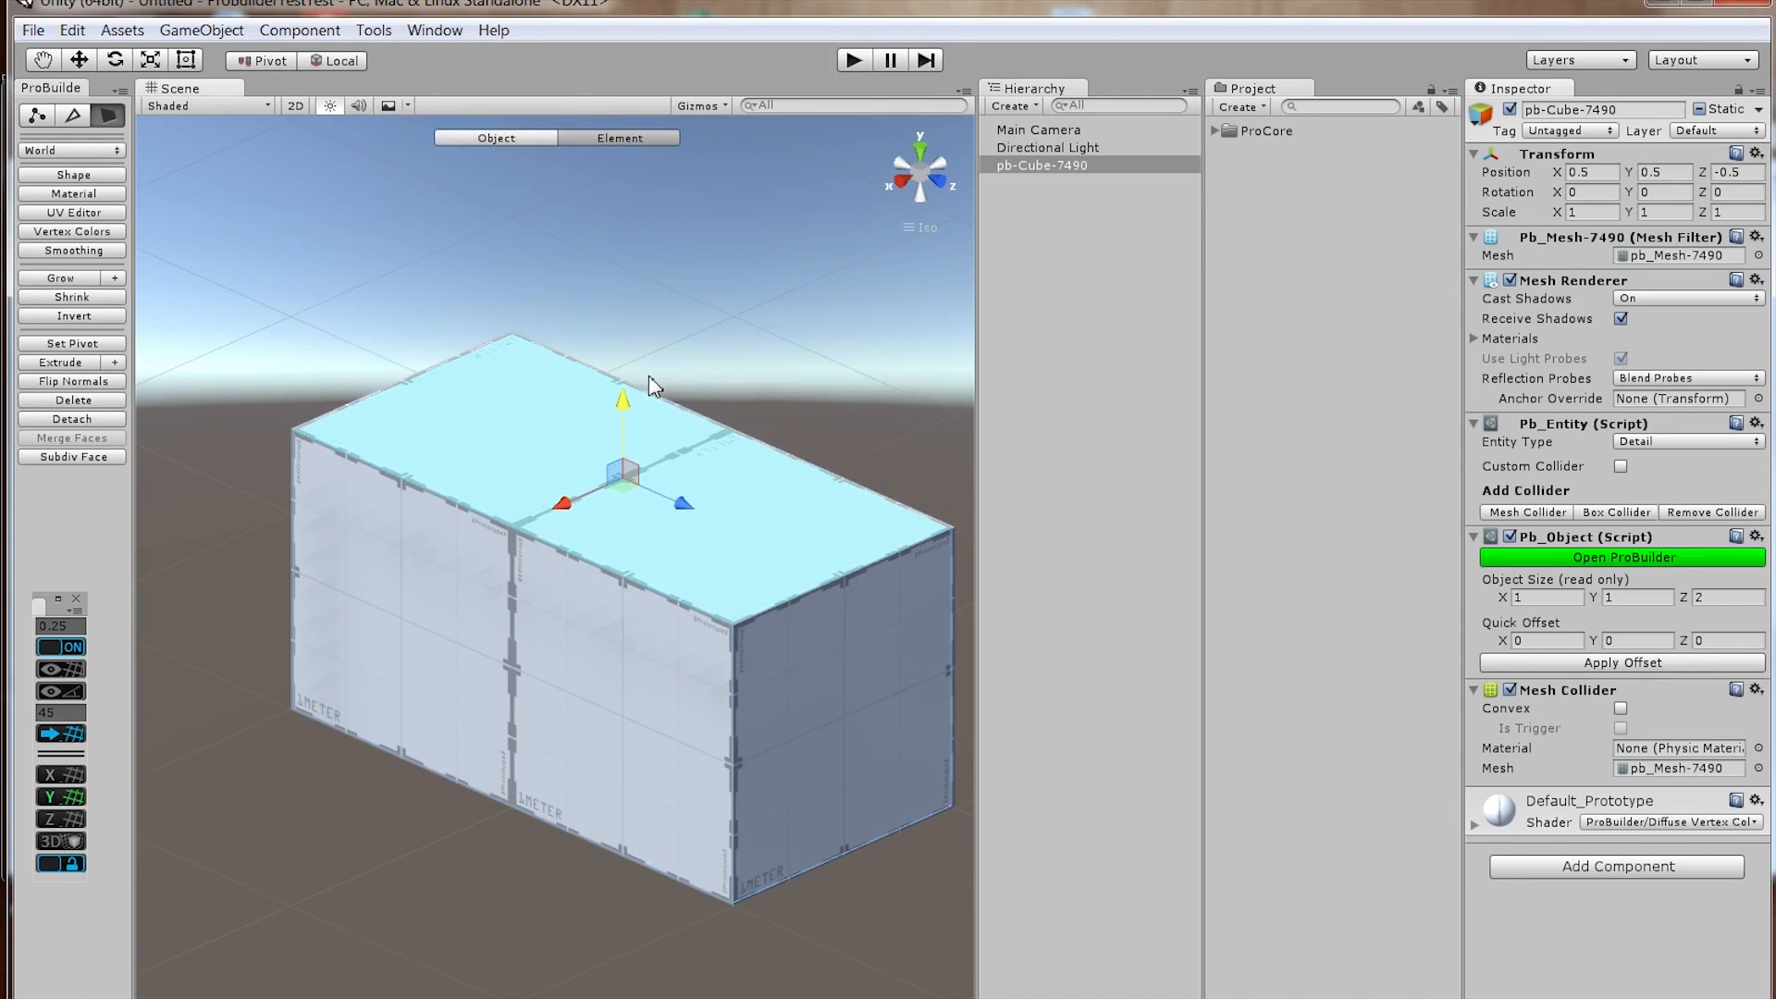
Step: Drag box faces along grid snaps to reshape it to 0.75 × 1 × 2.25
left_click(71, 343)
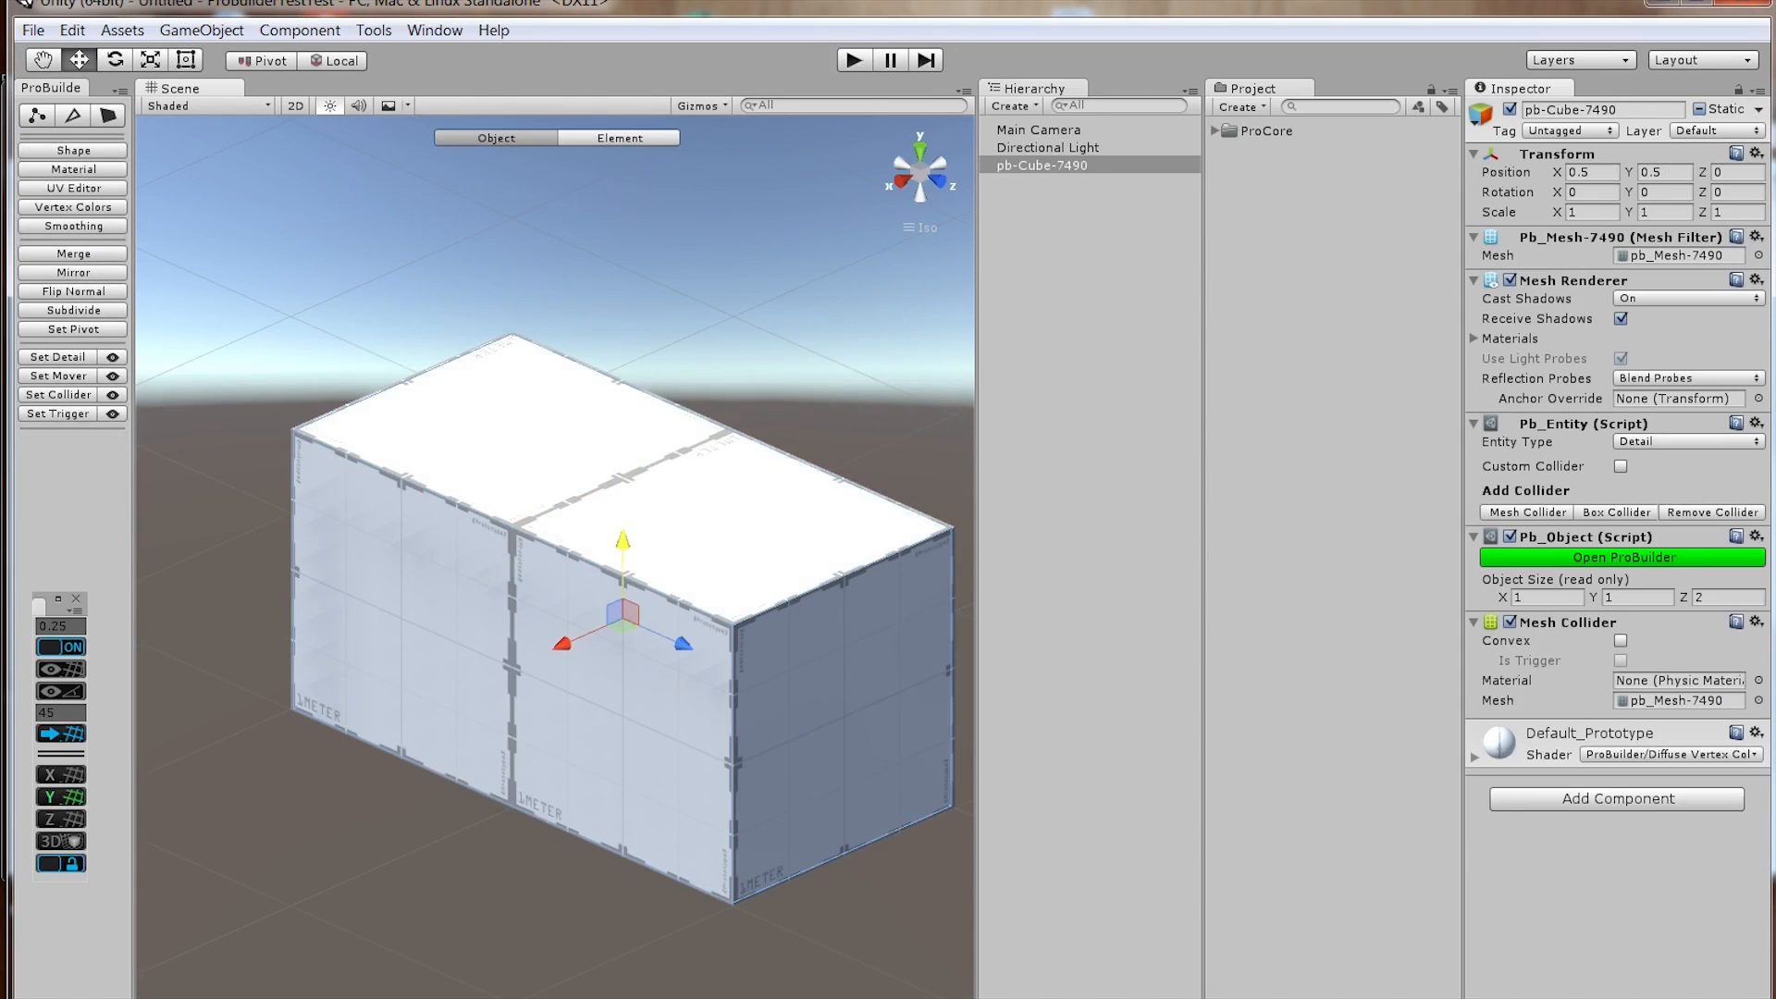
mouse_move(738, 509)
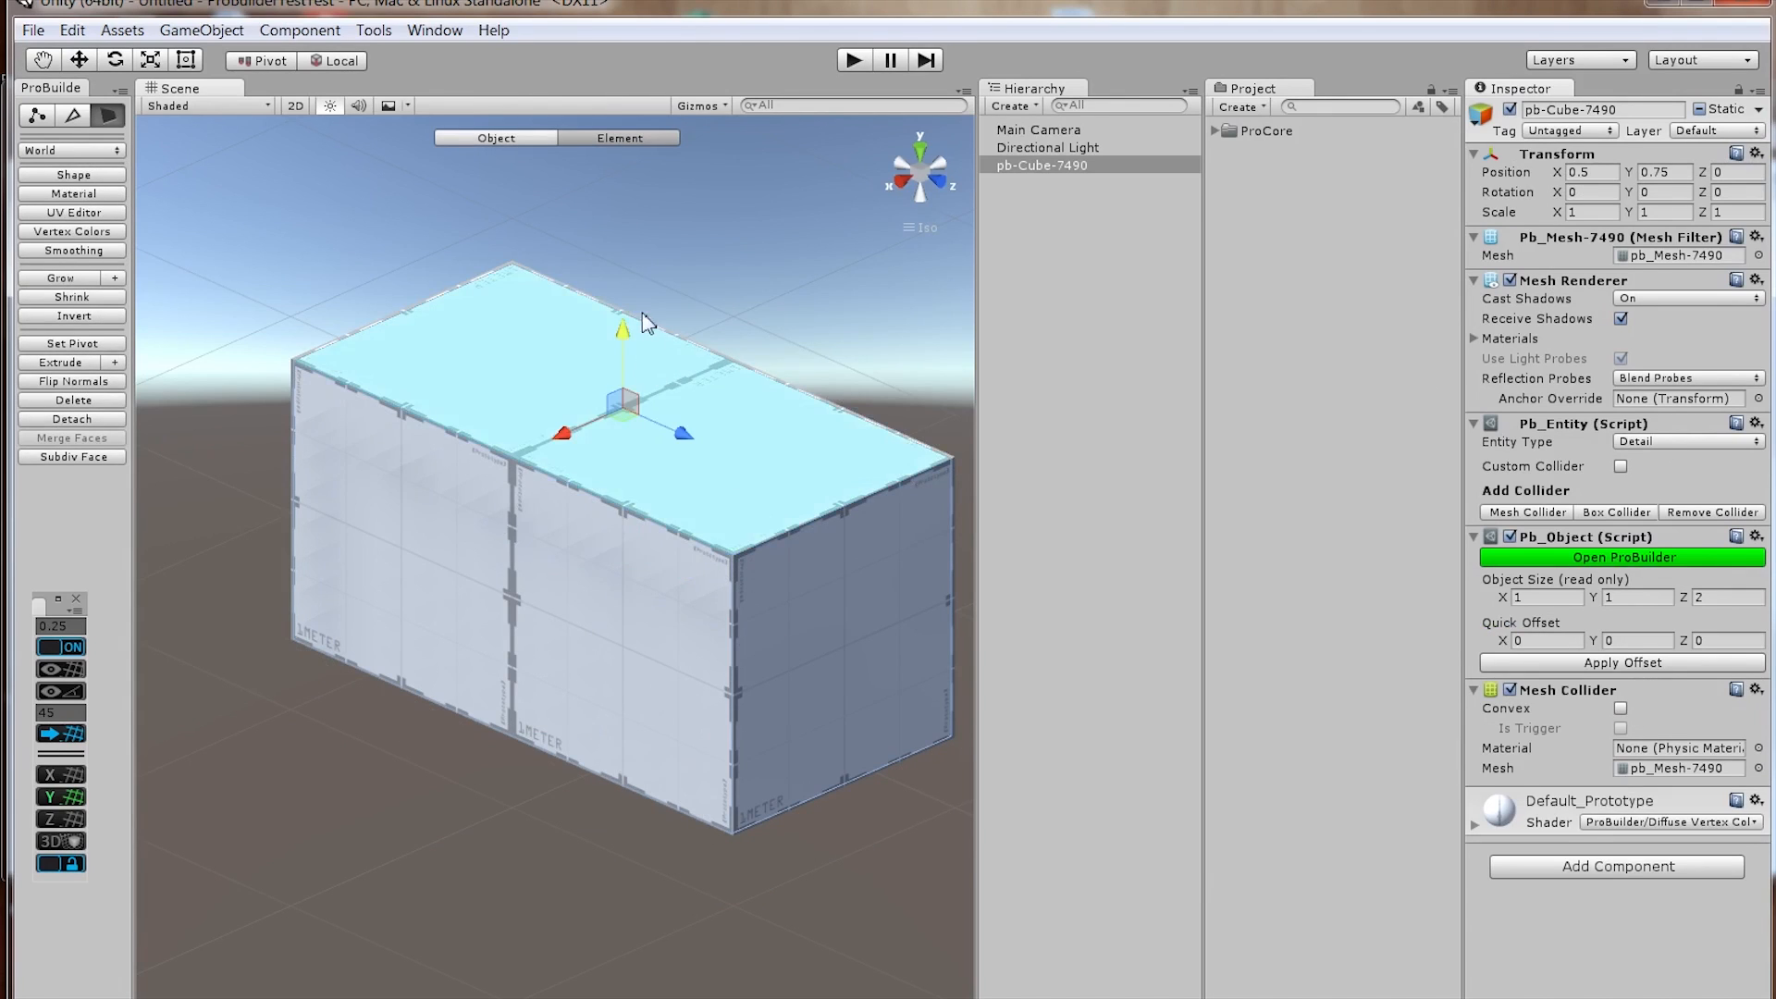
left_click(855, 746)
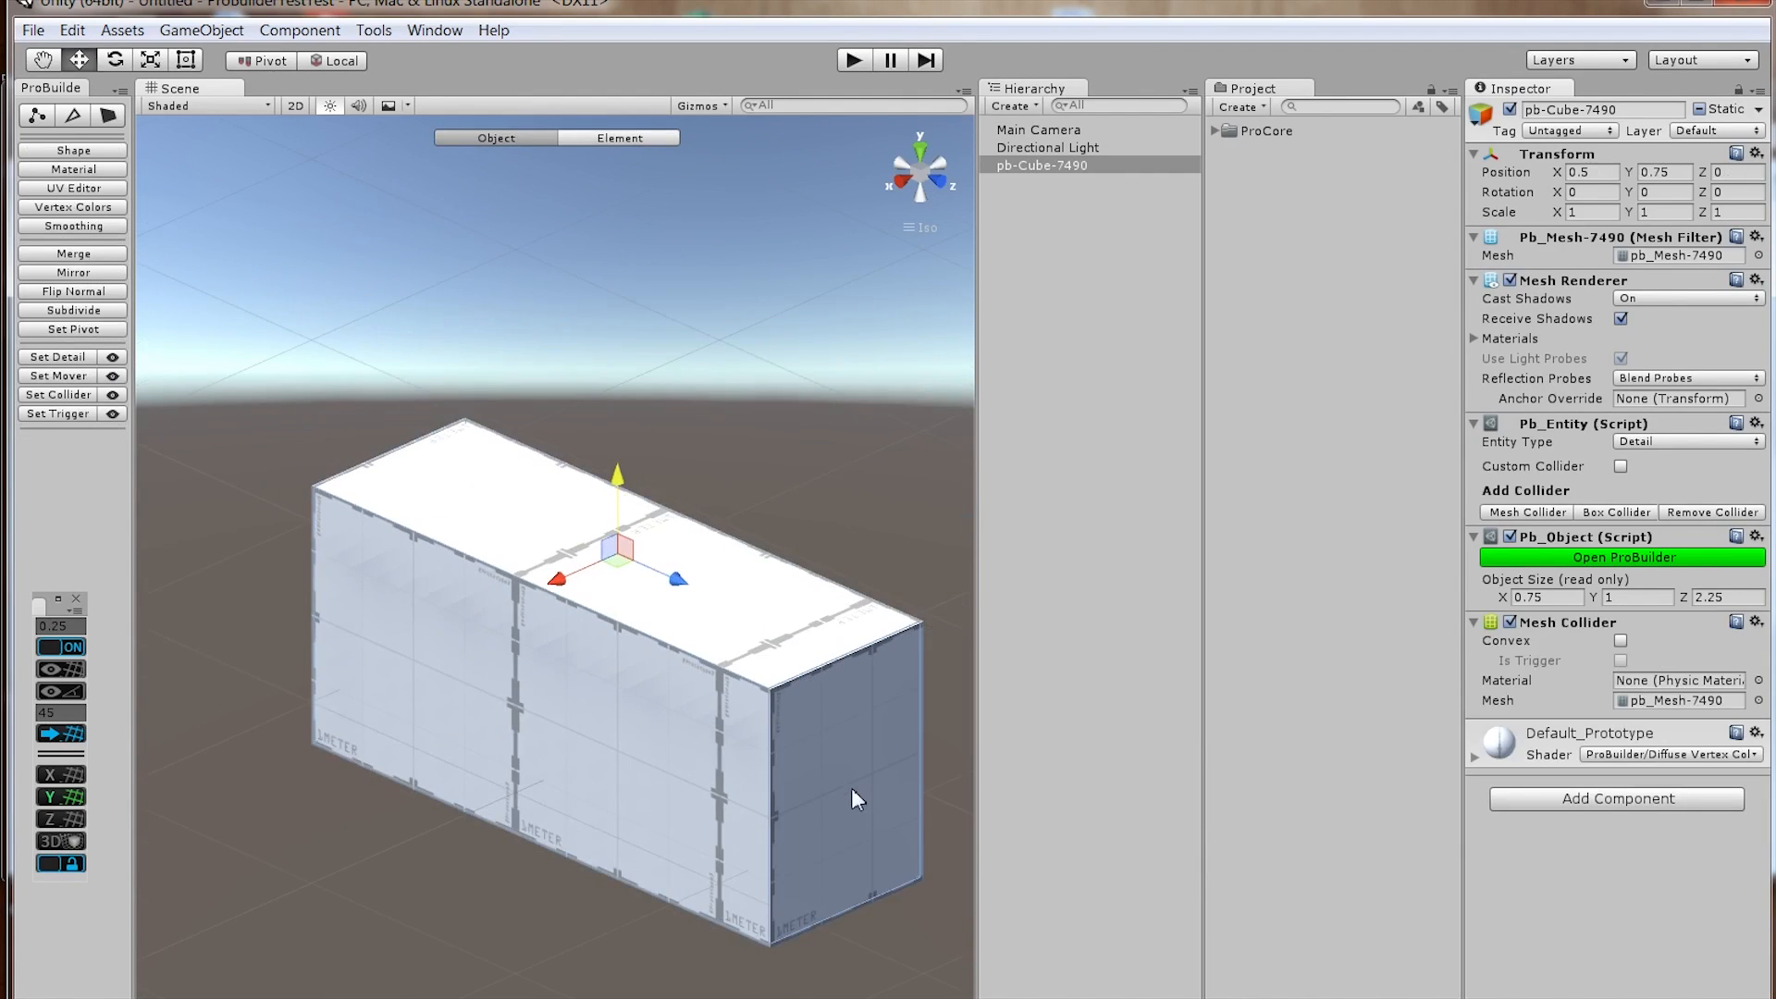
left_click(619, 137)
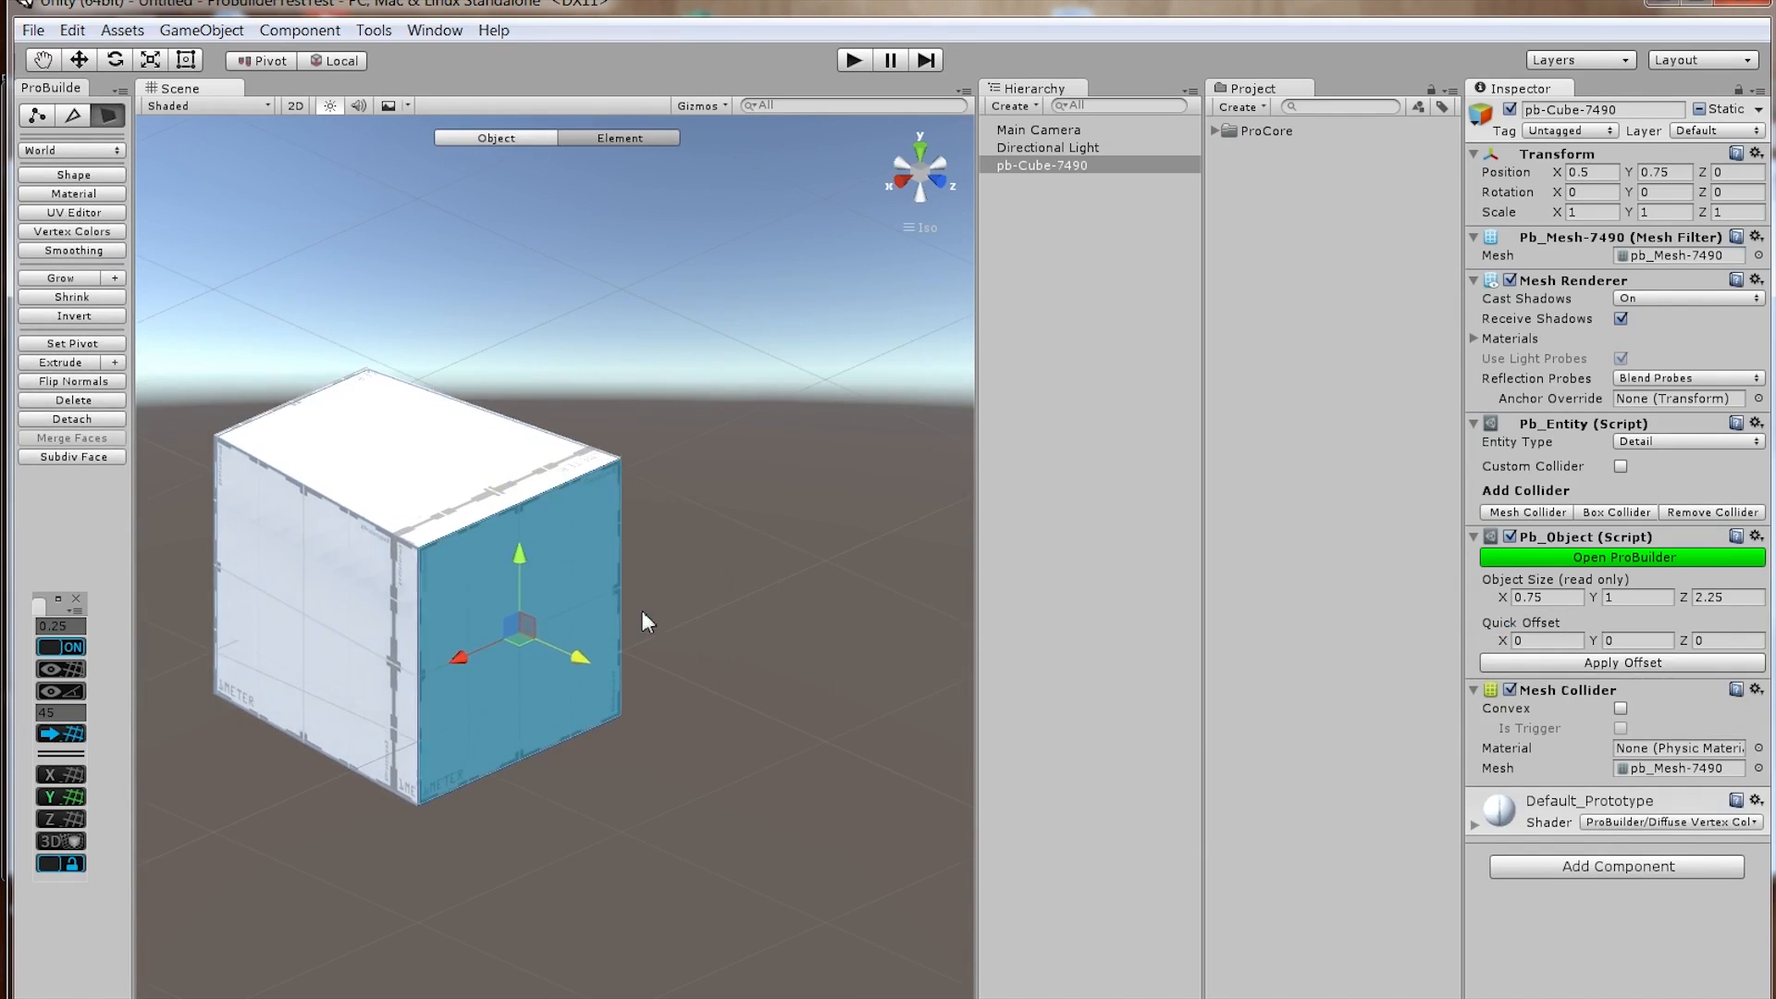
mouse_move(576, 688)
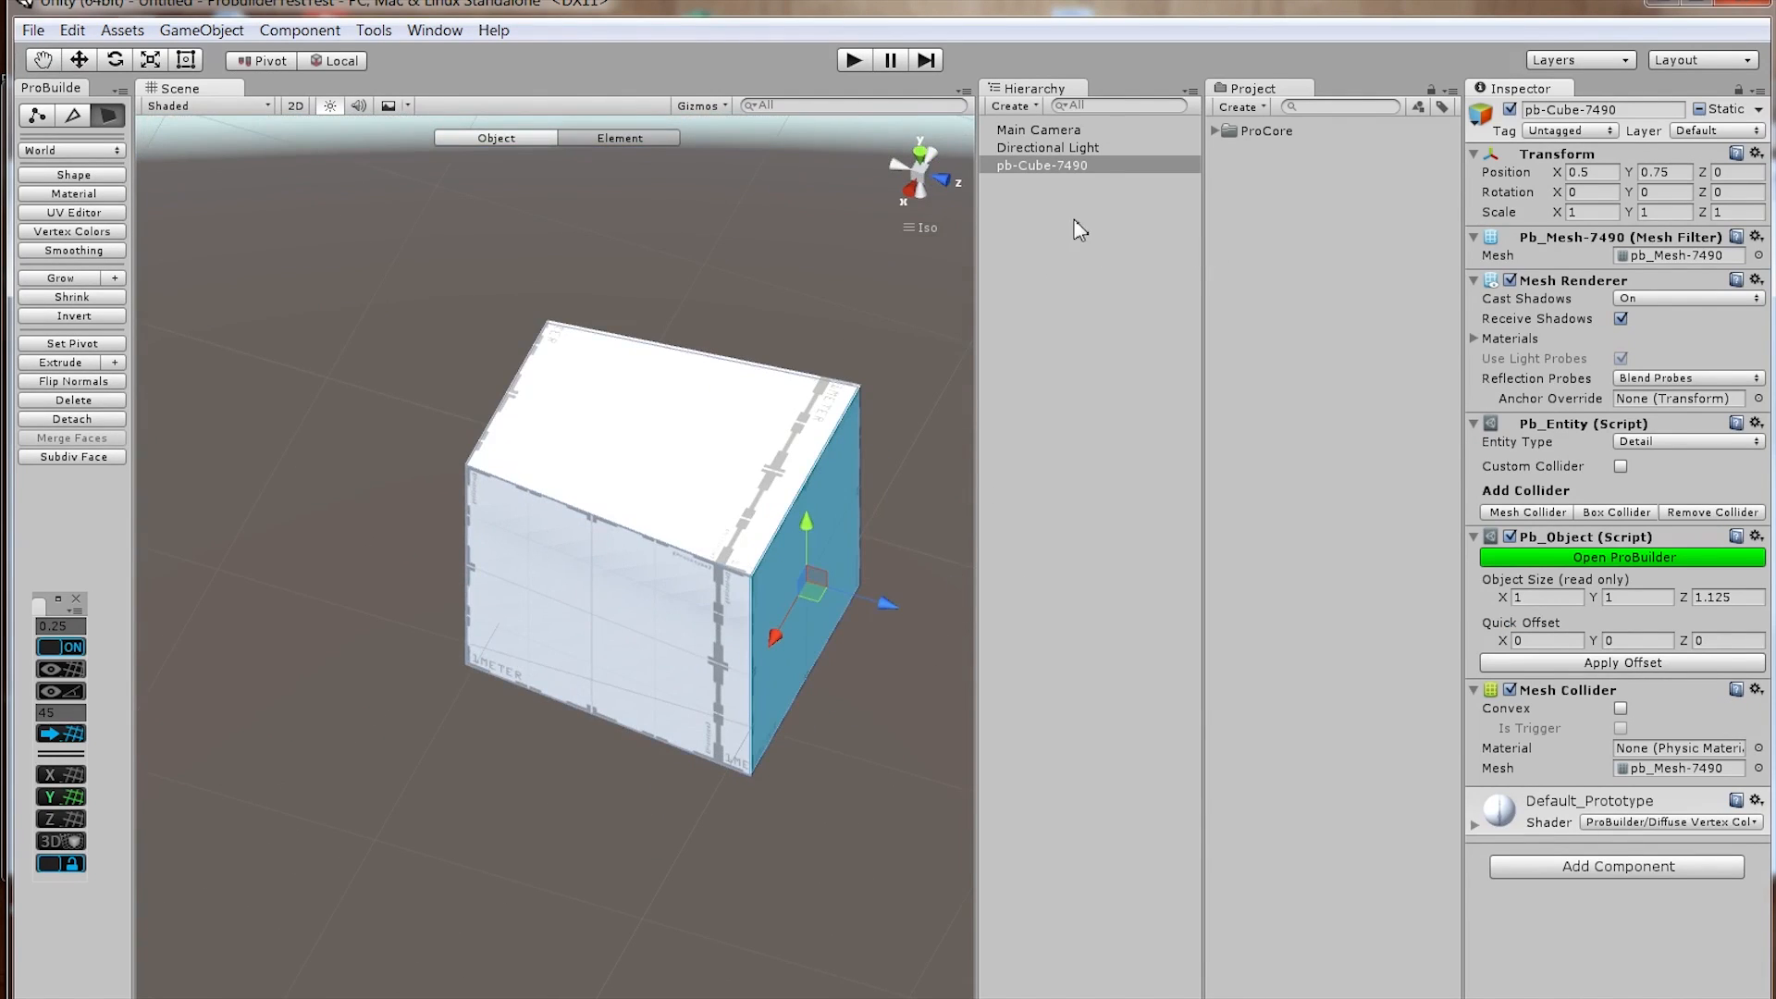
mouse_move(838, 315)
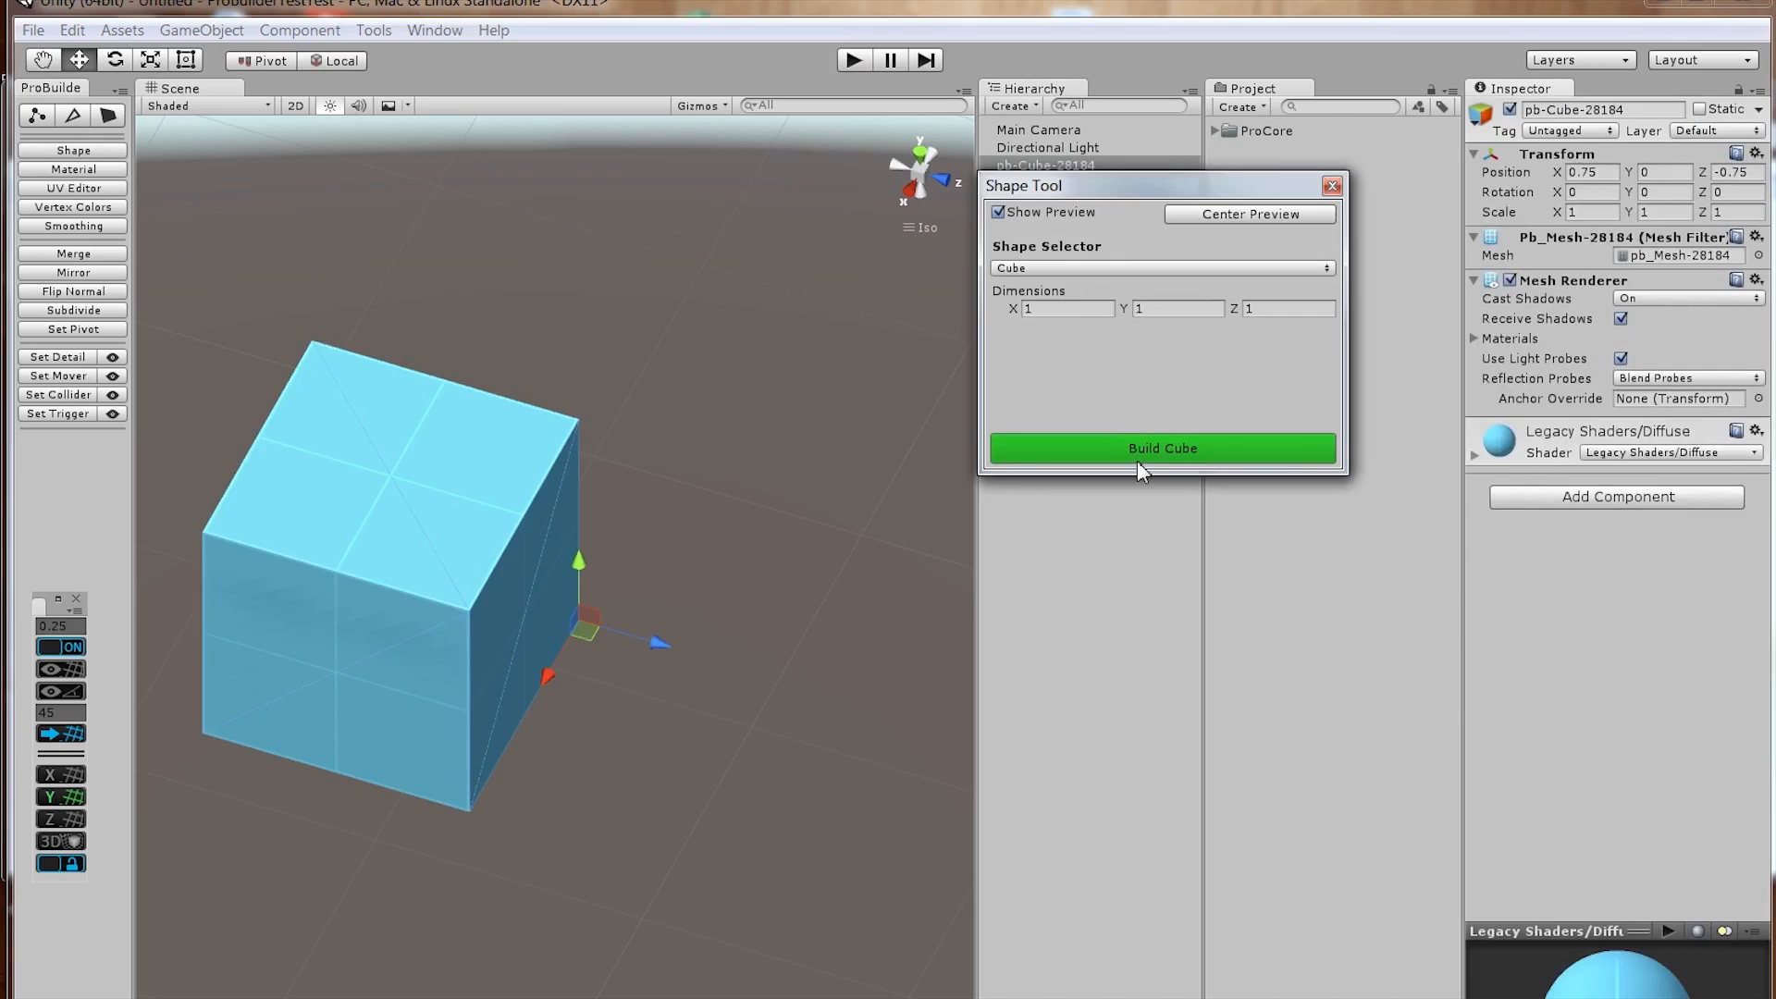
Step: Select the top face of MidiShooter's pb-Cube-68032, a 1 × 2 × 1.5 block
left_click(1161, 448)
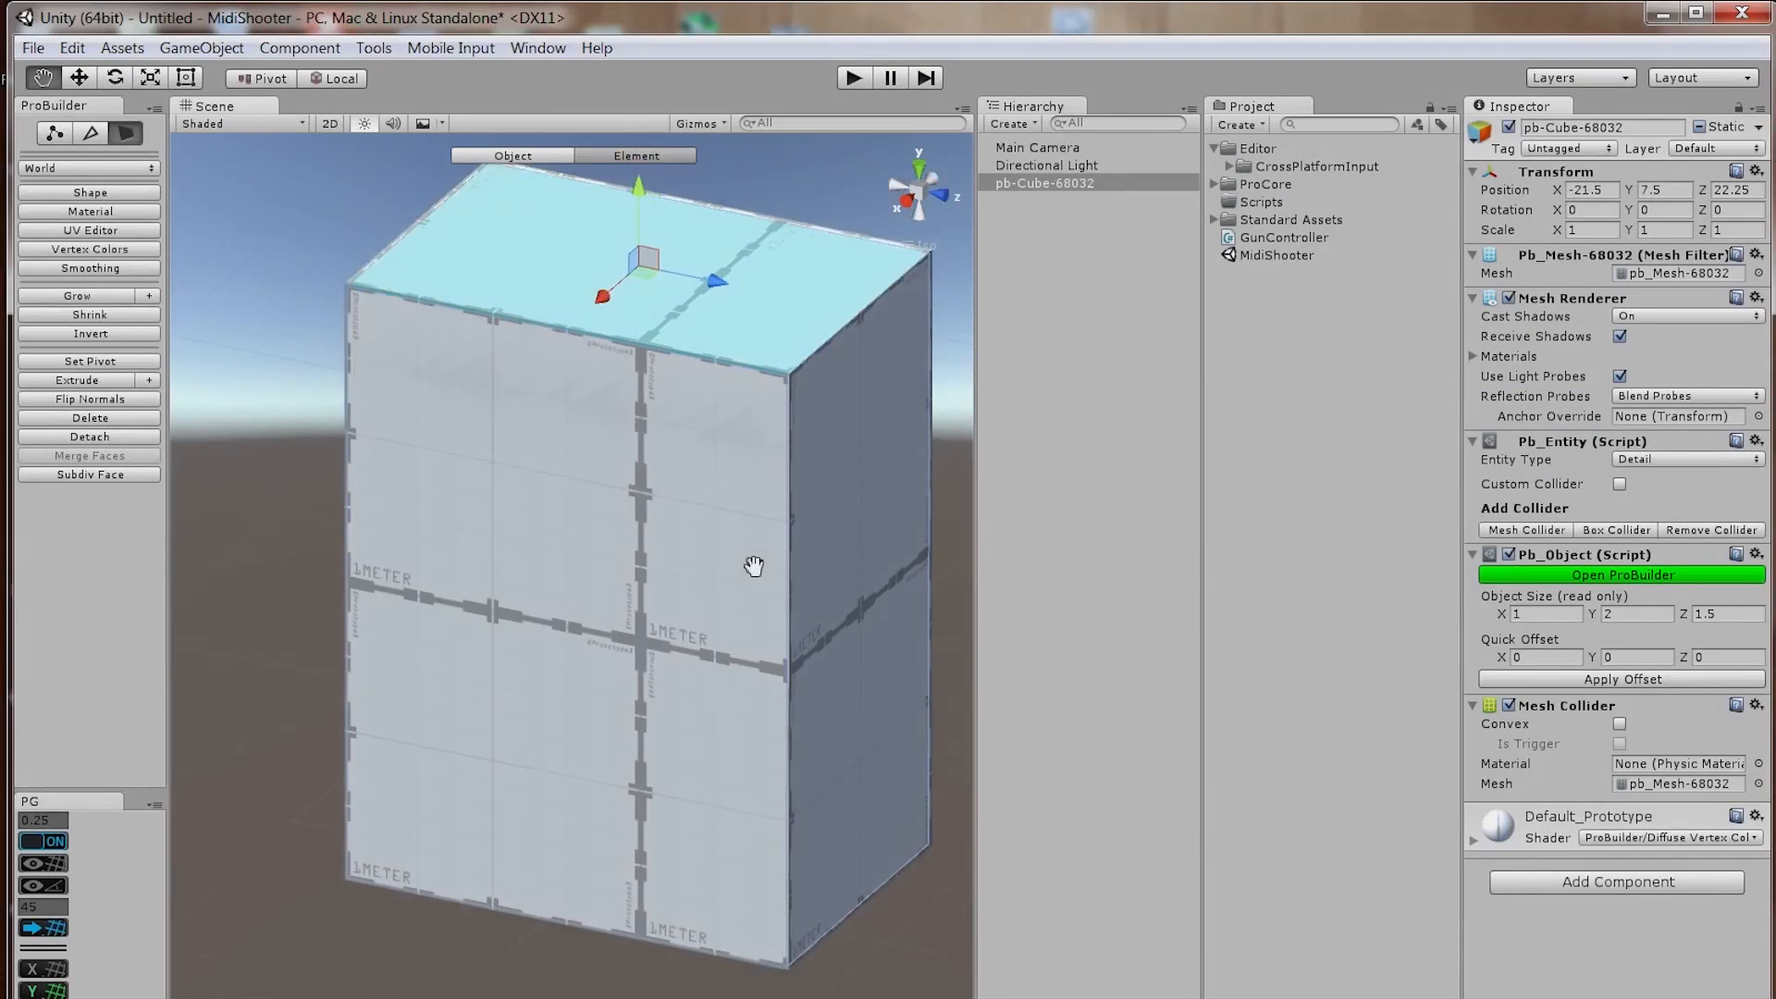
left_click(511, 155)
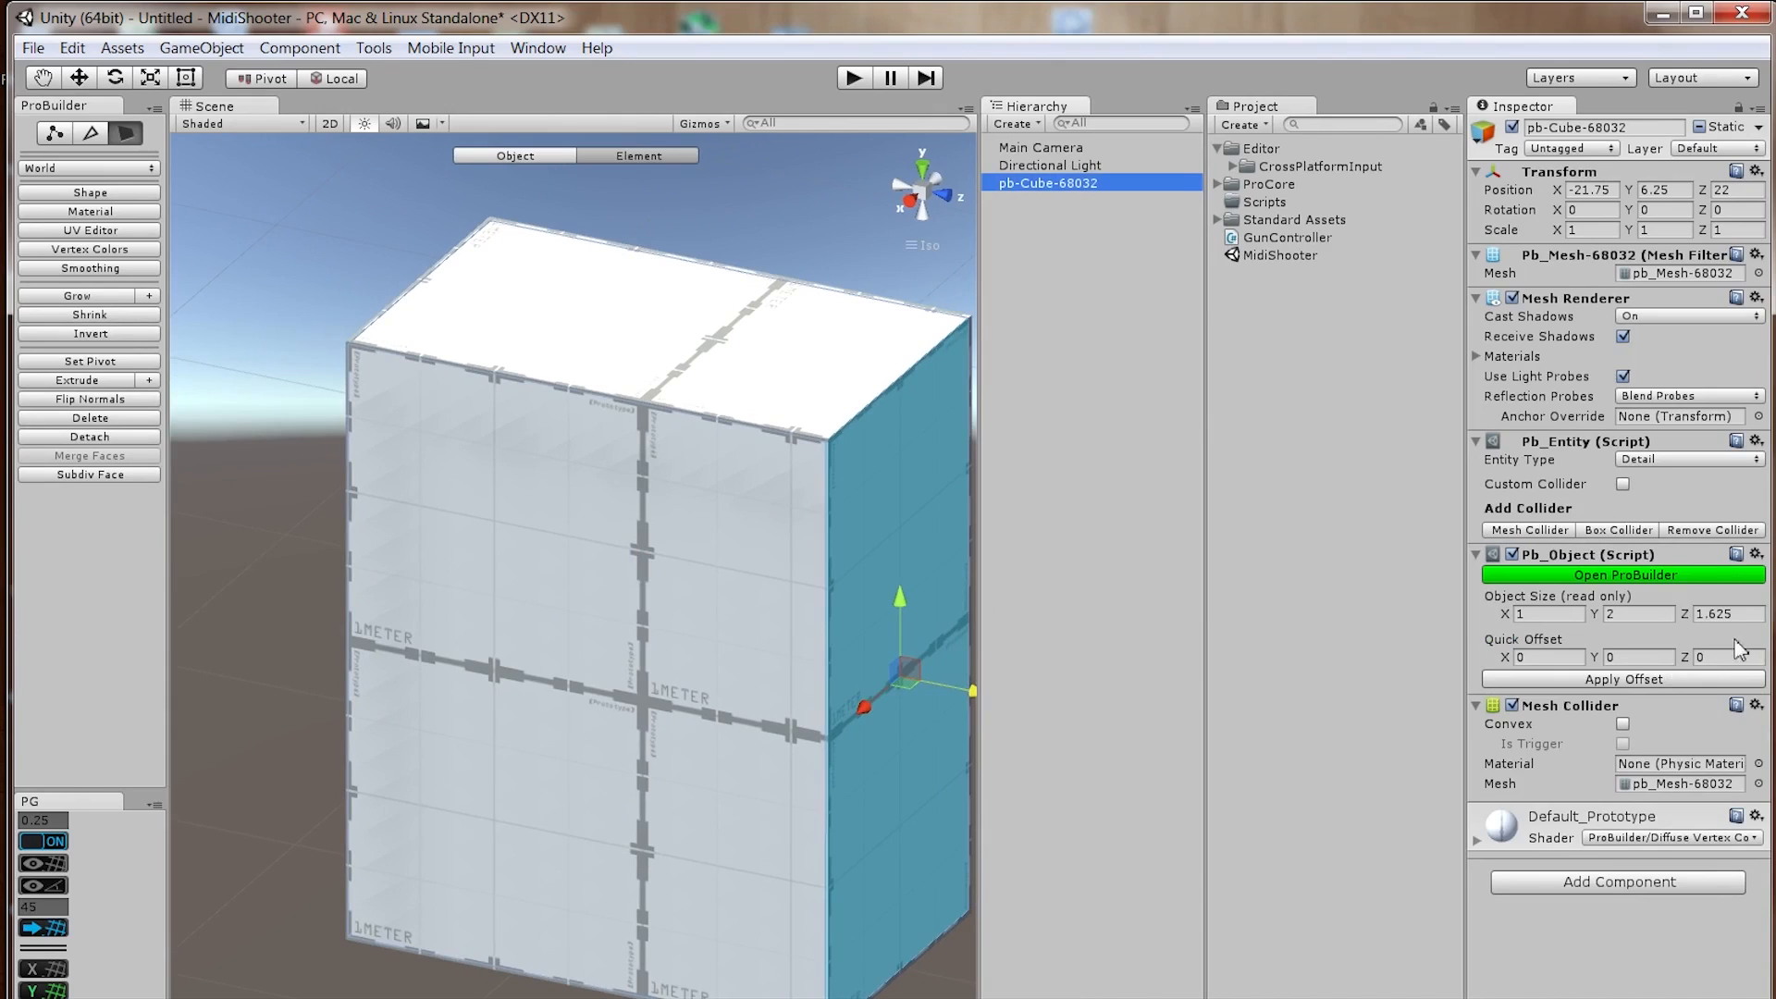
mouse_move(1733, 598)
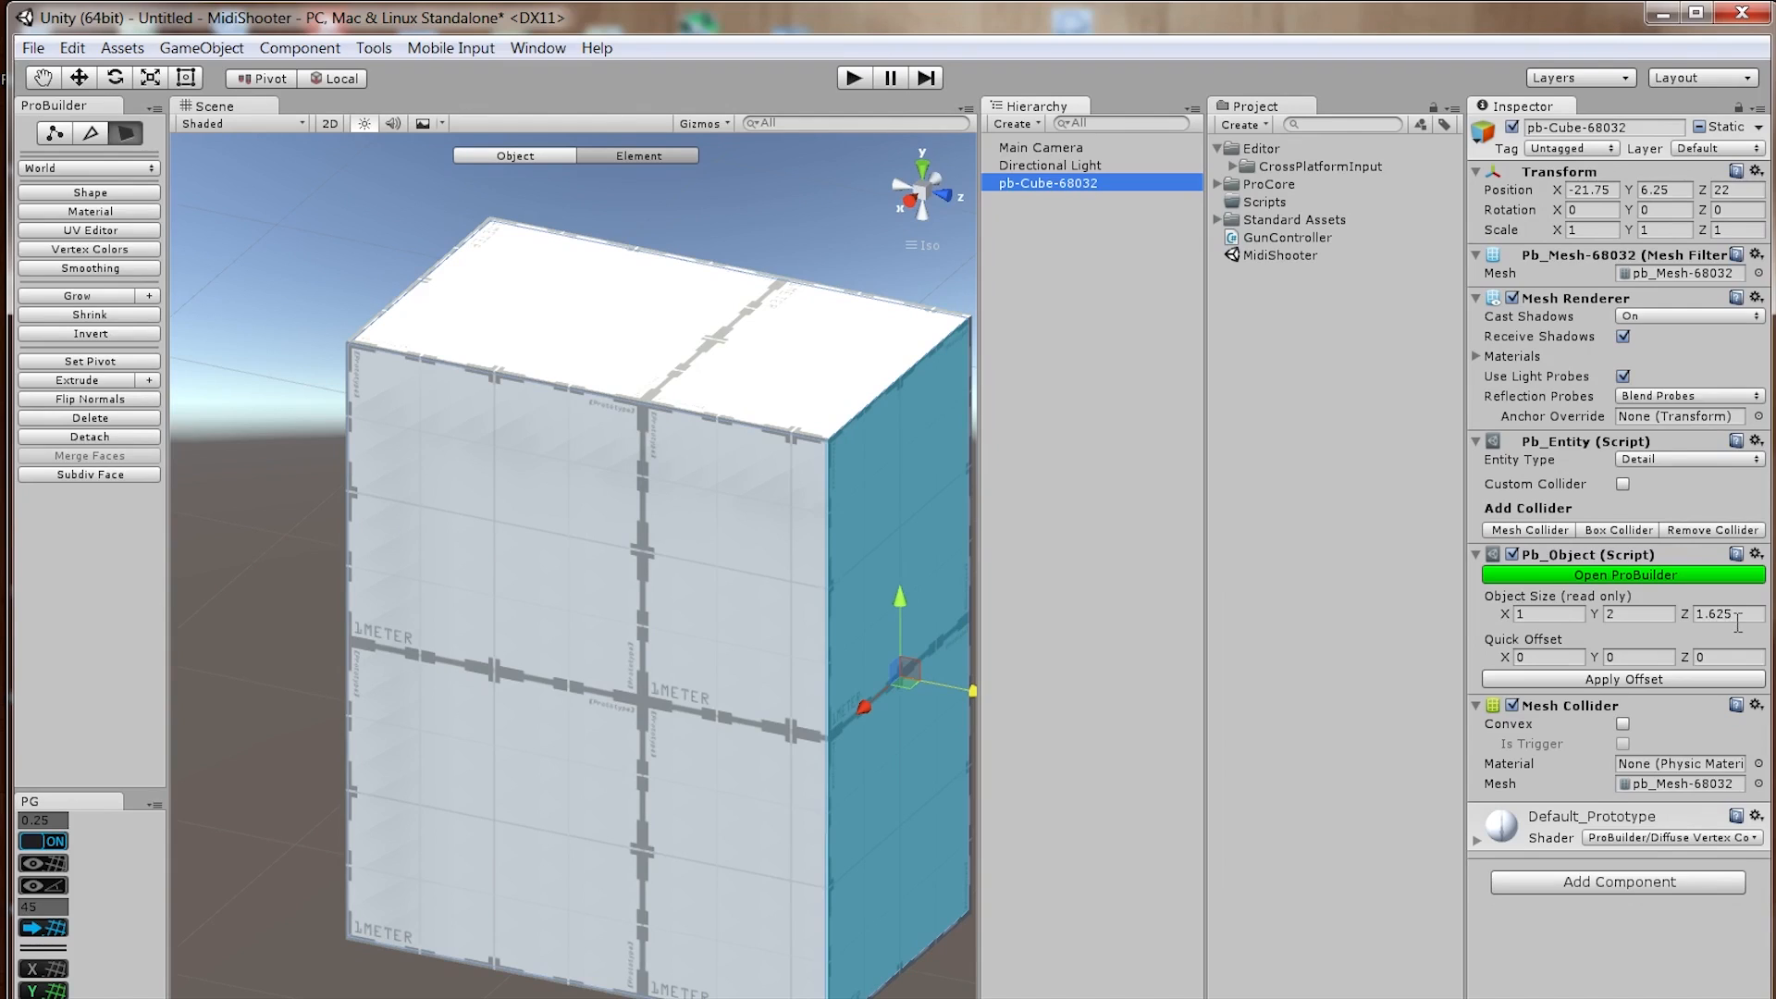
mouse_move(1644, 635)
type("1.125")
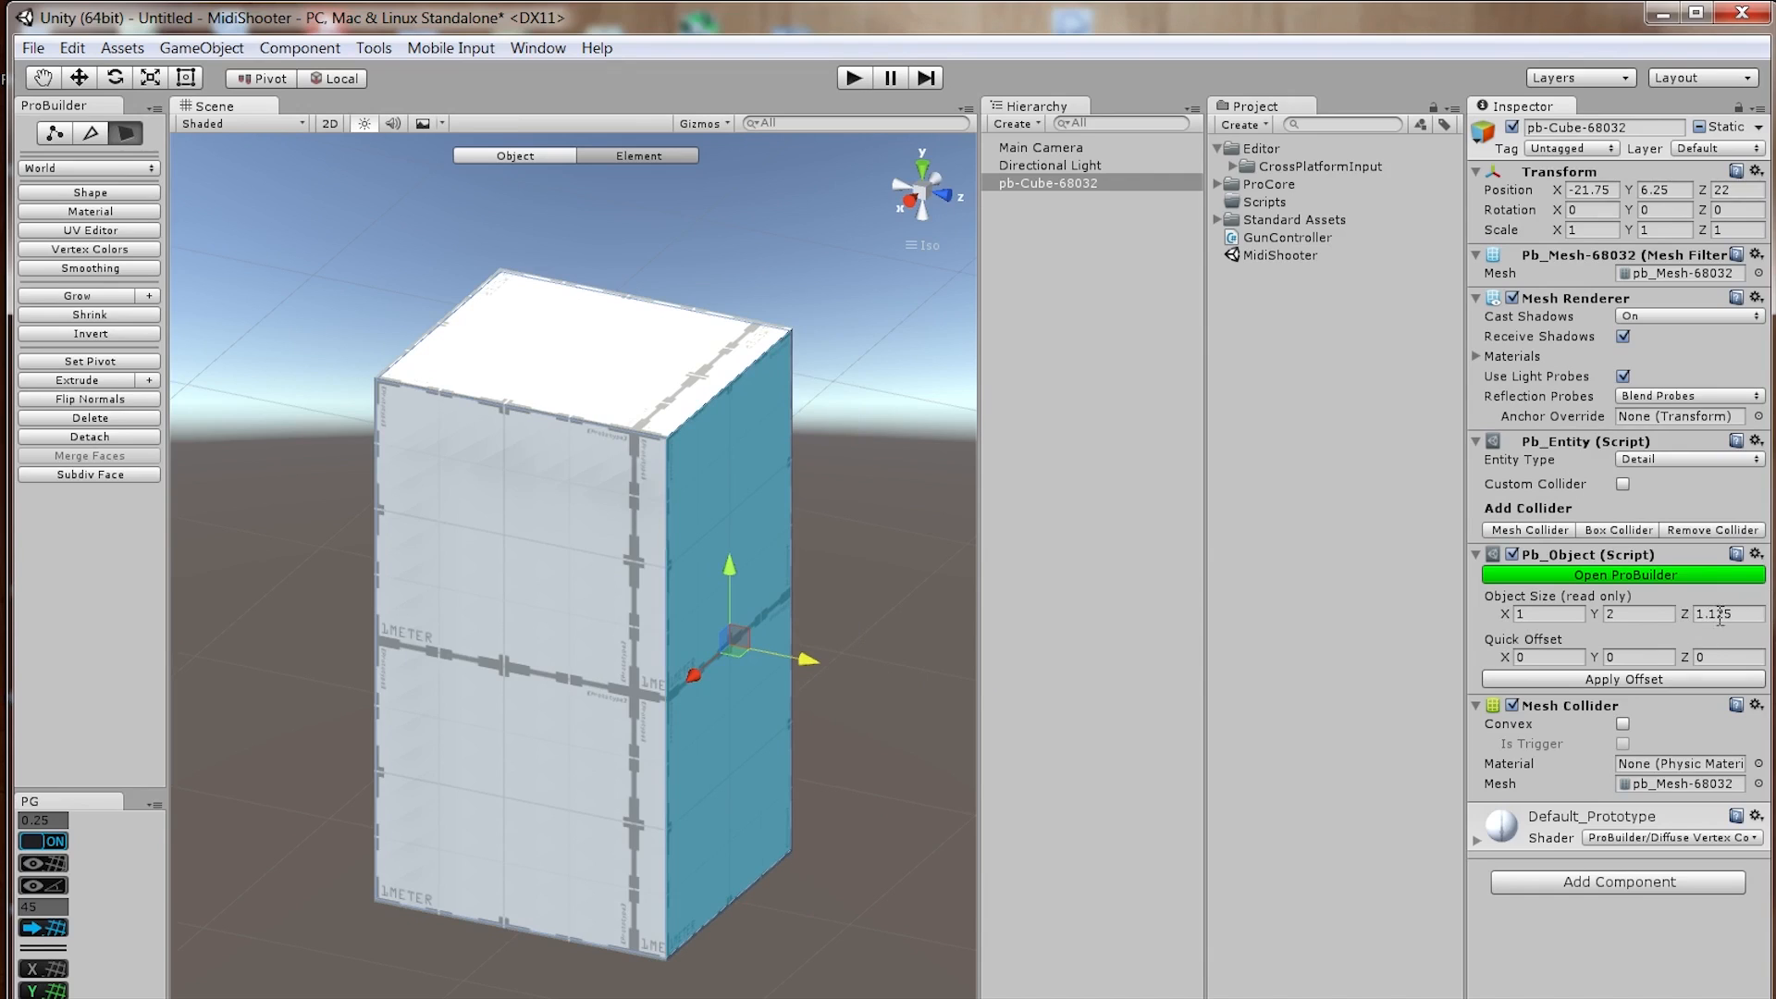
mouse_move(804, 691)
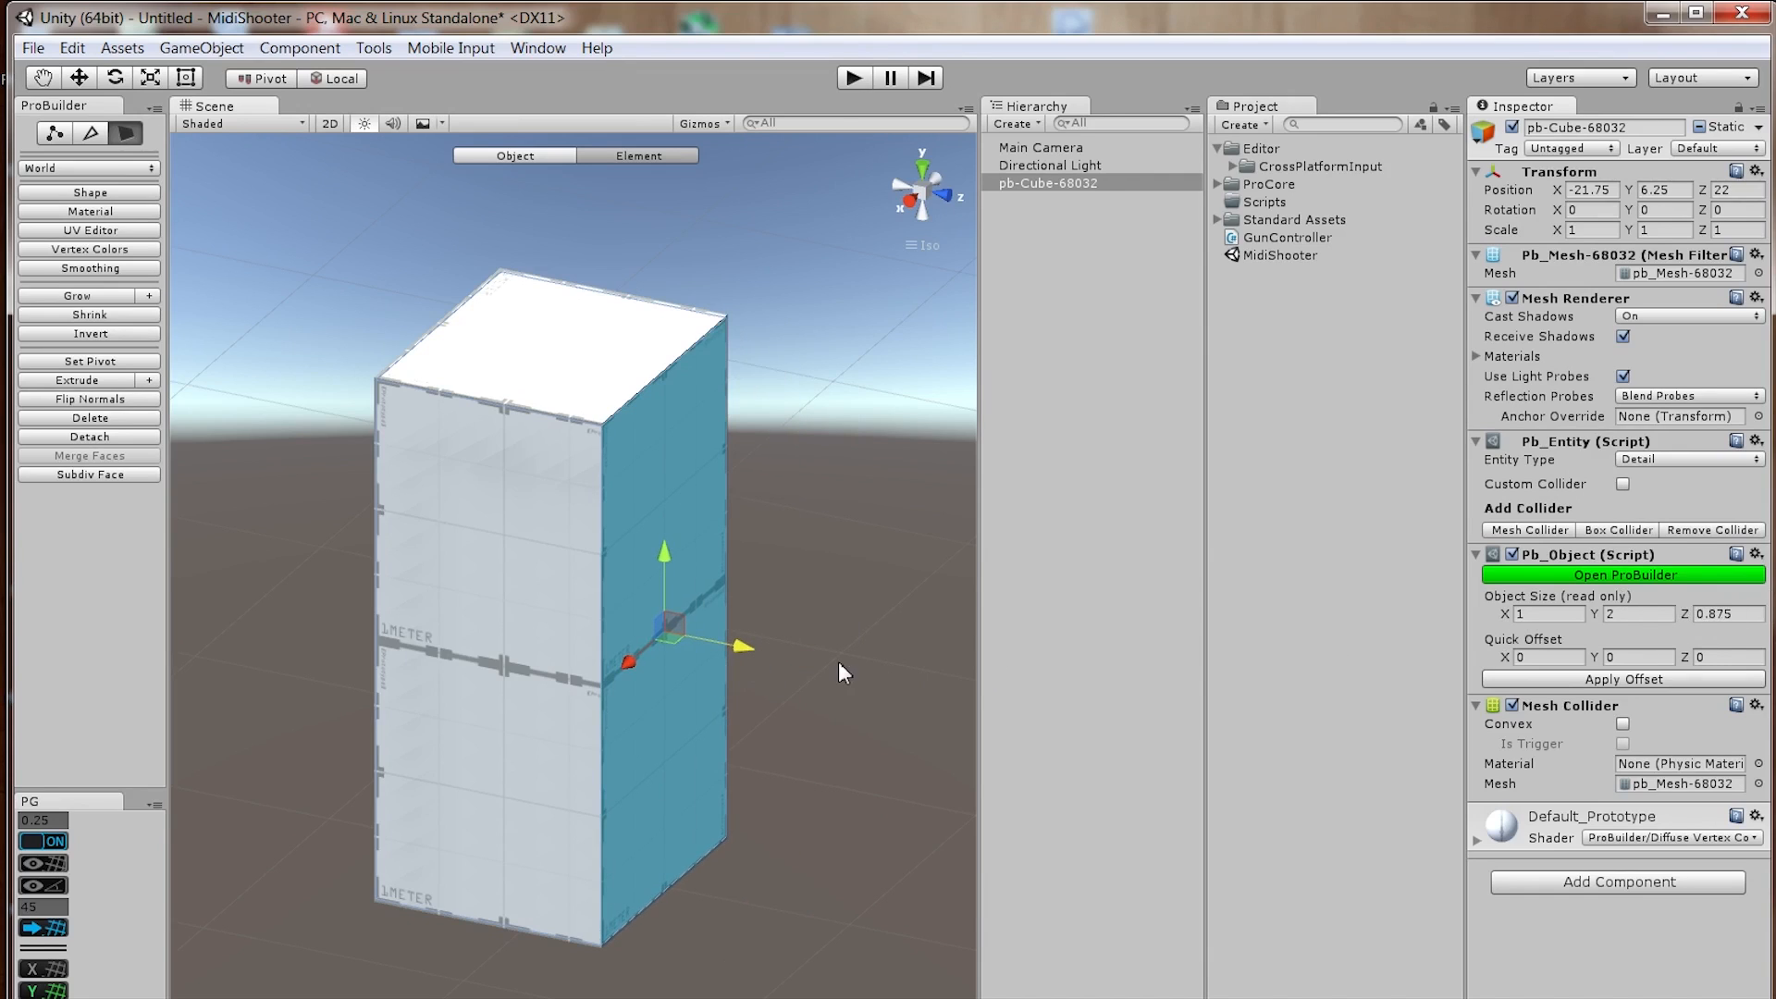
mouse_move(755, 664)
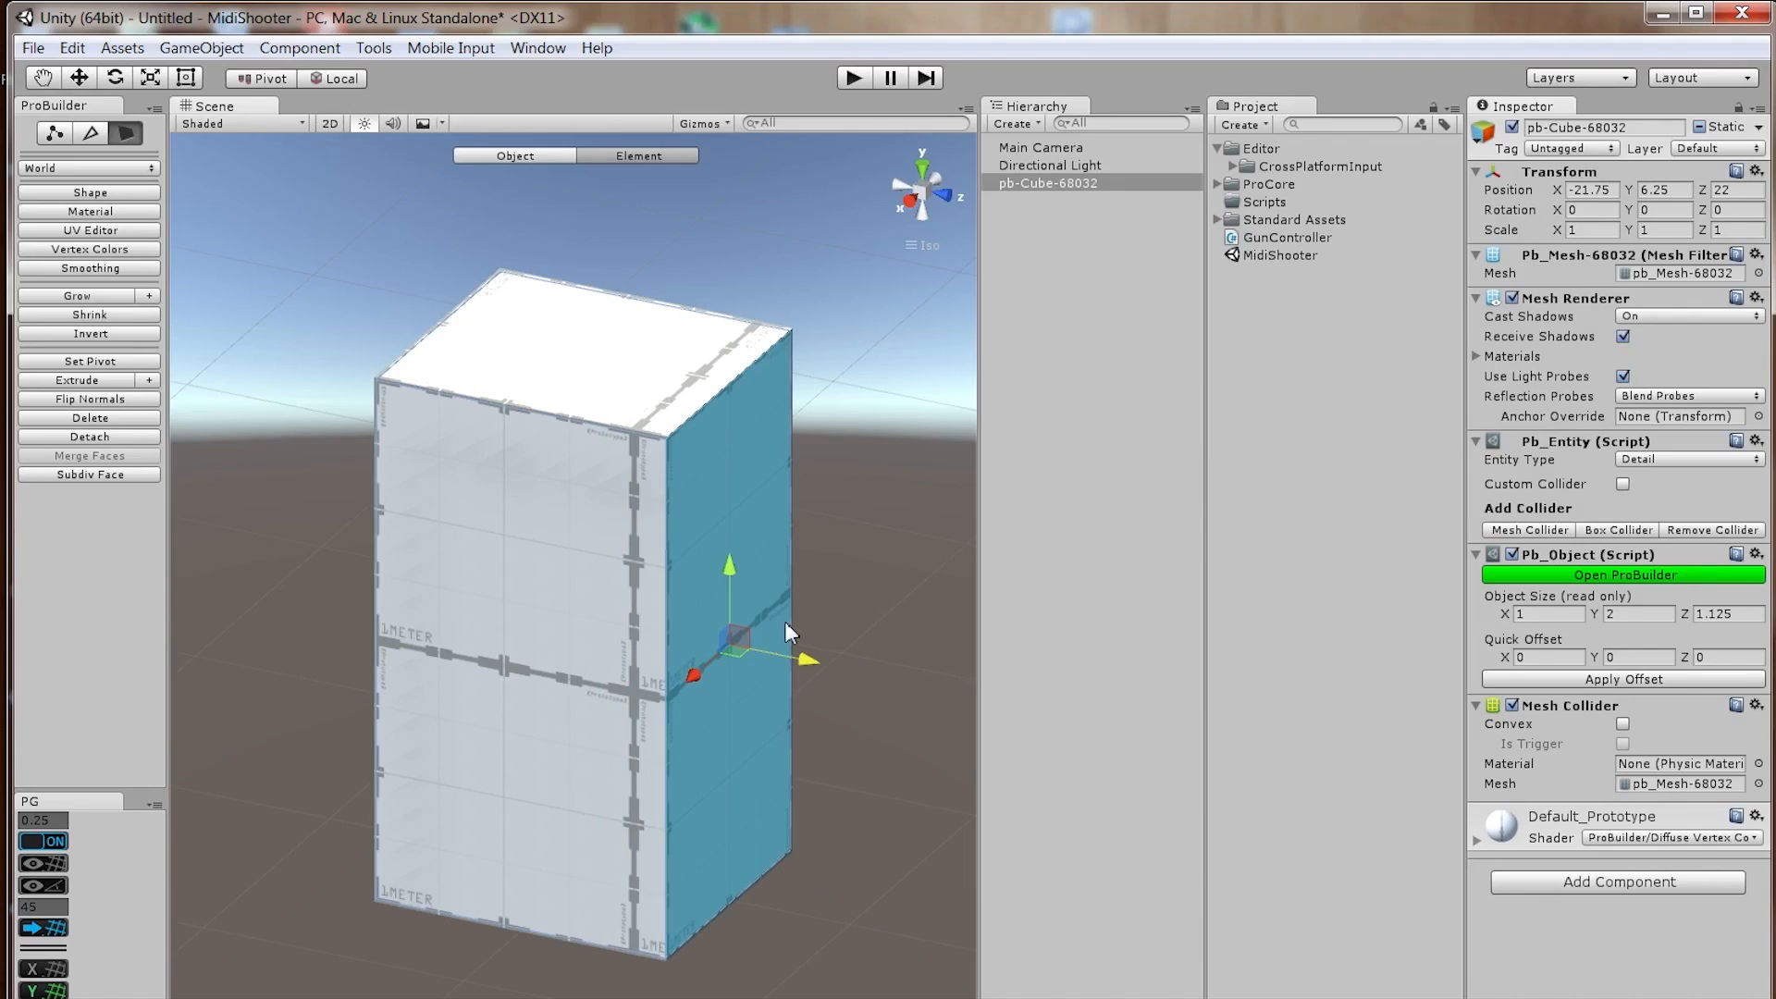
mouse_move(835, 612)
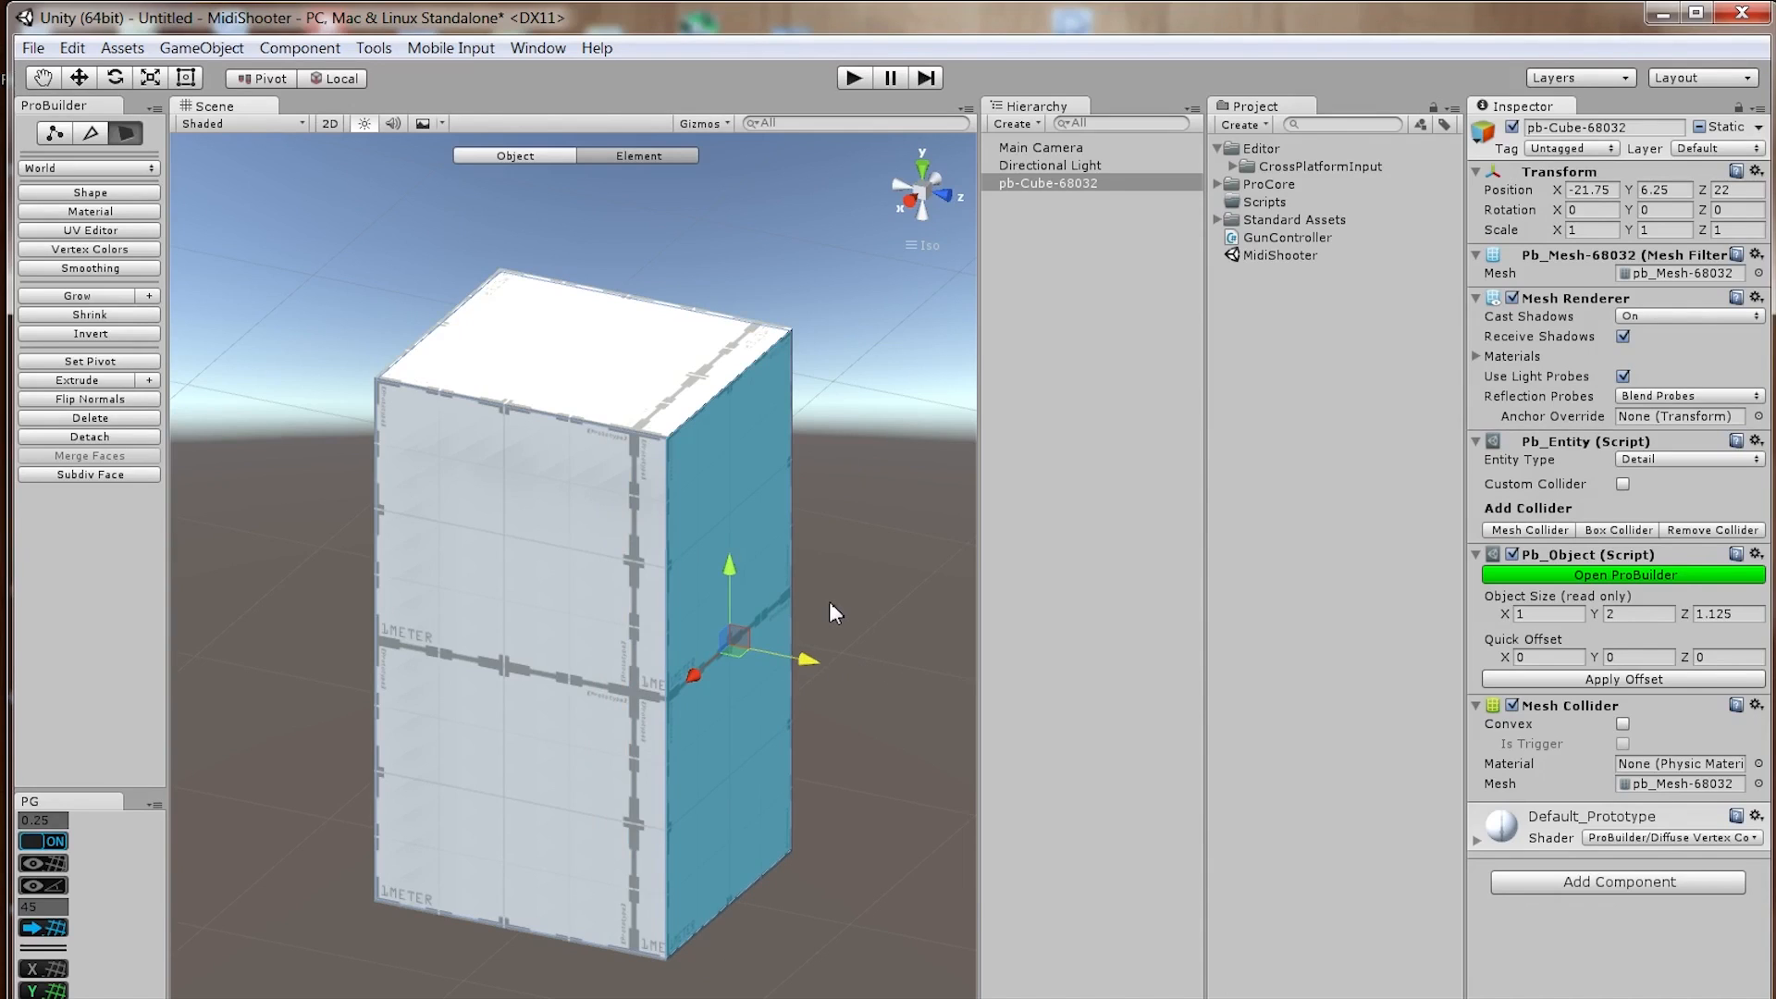
mouse_move(938, 629)
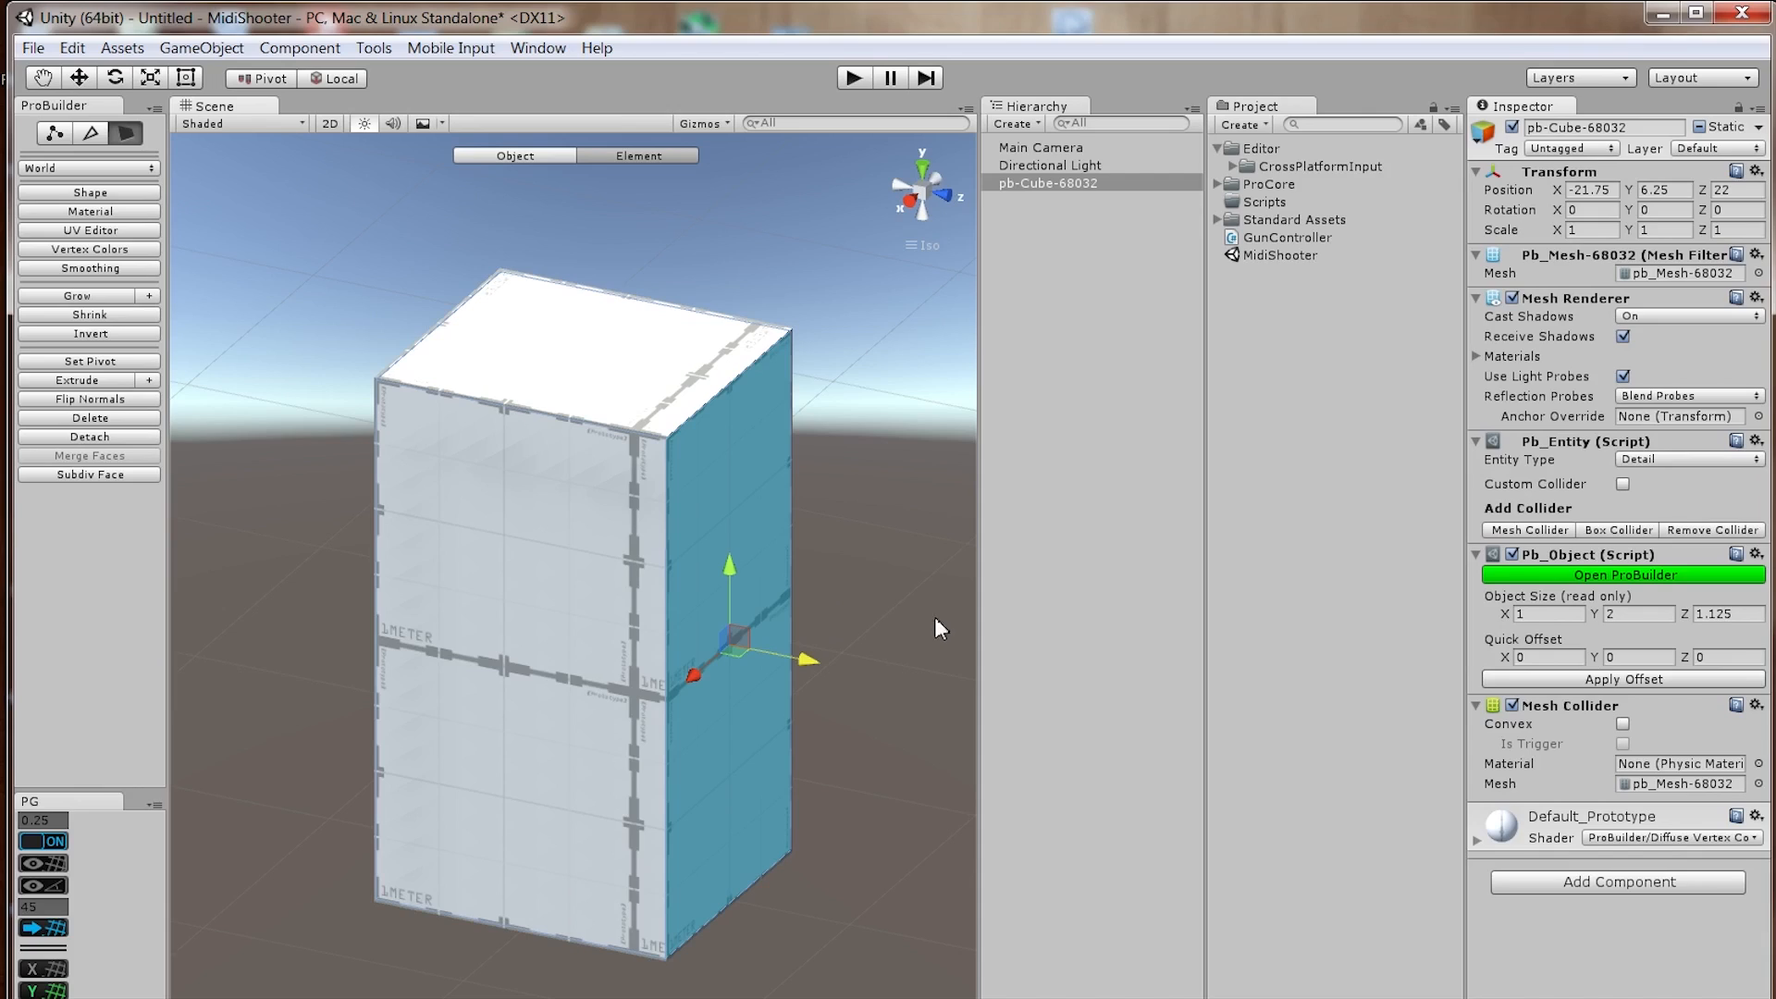